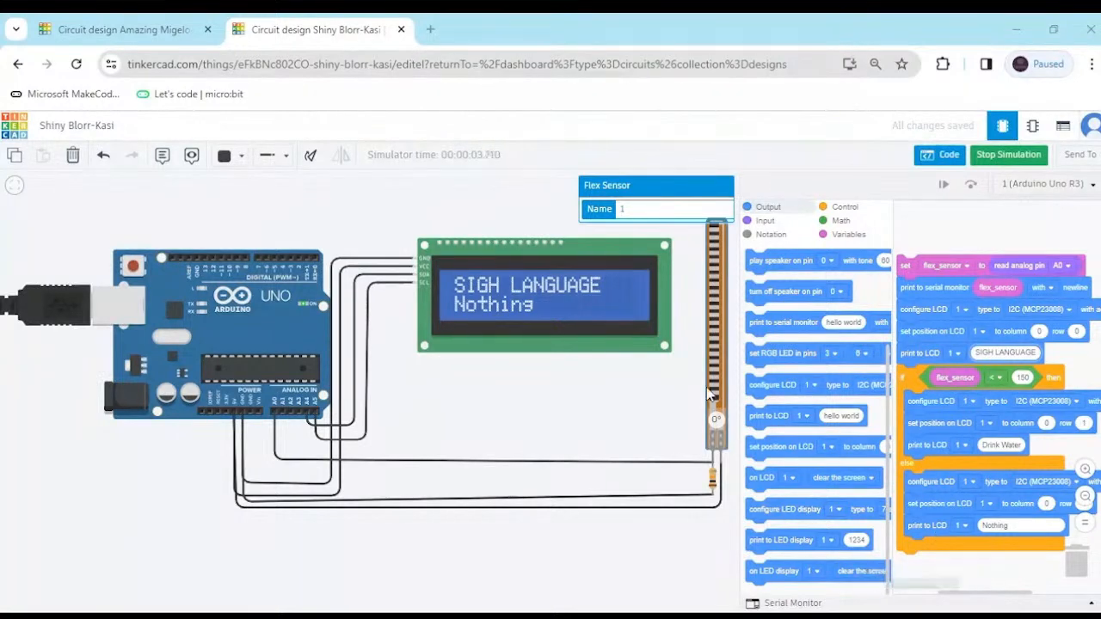
# Step: Switch to the empty 'Circuit design Amazing Migelo' browser tab
pyautogui.click(120, 30)
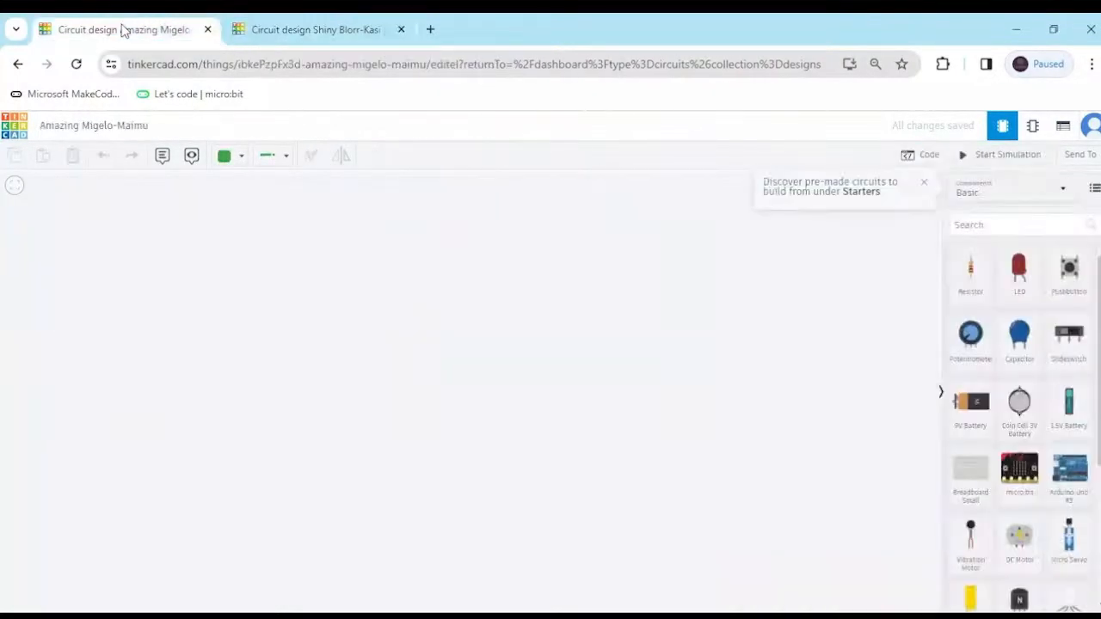
pyautogui.moveTo(576, 473)
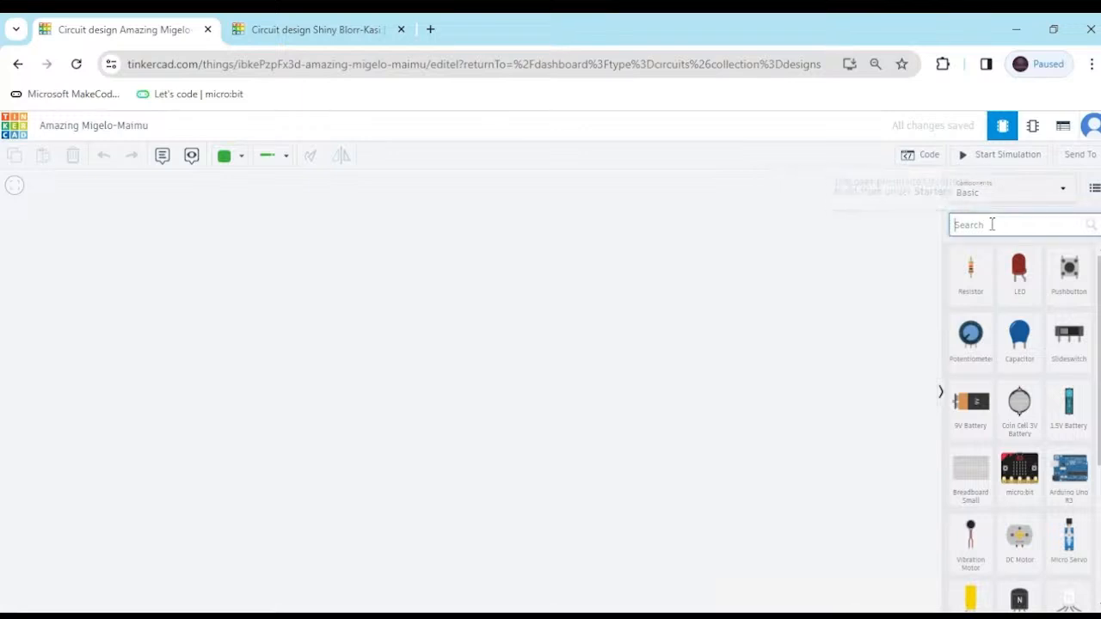
# Step: Add an Arduino Uno R3, flex sensor, I2C LCD 16x2 and resistor to the canvas
pyautogui.write('ardun')
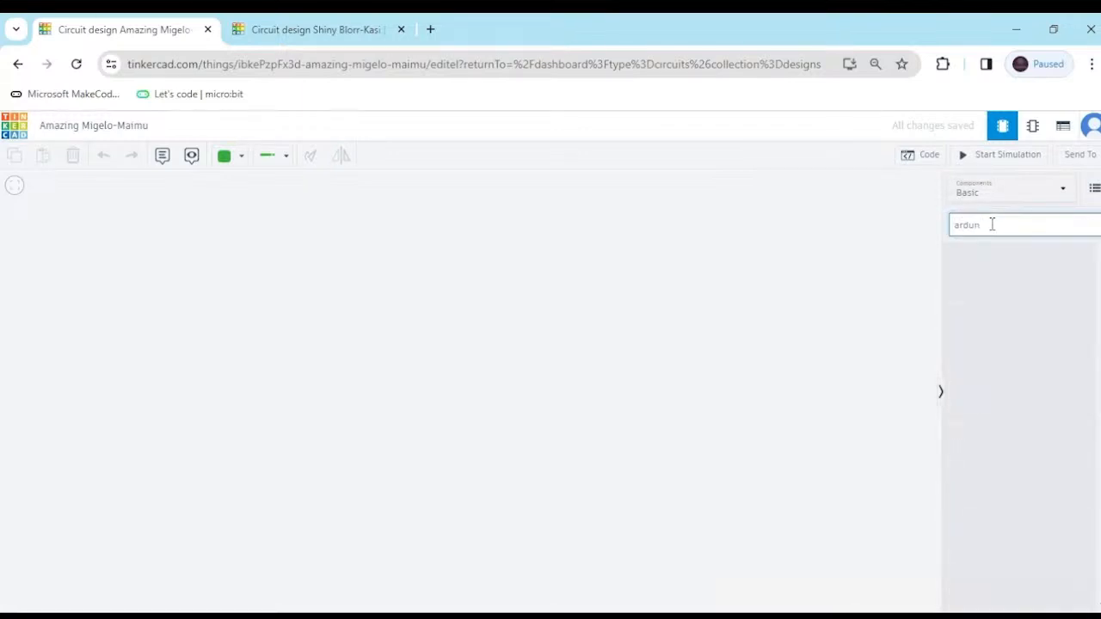
pyautogui.write('i')
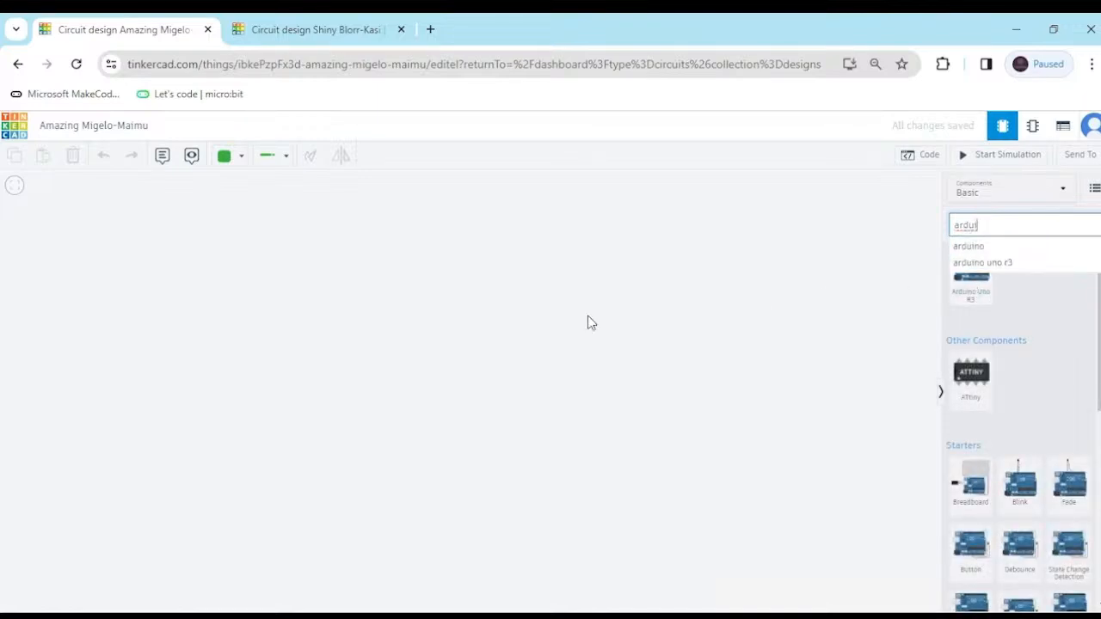
pyautogui.moveTo(982, 262)
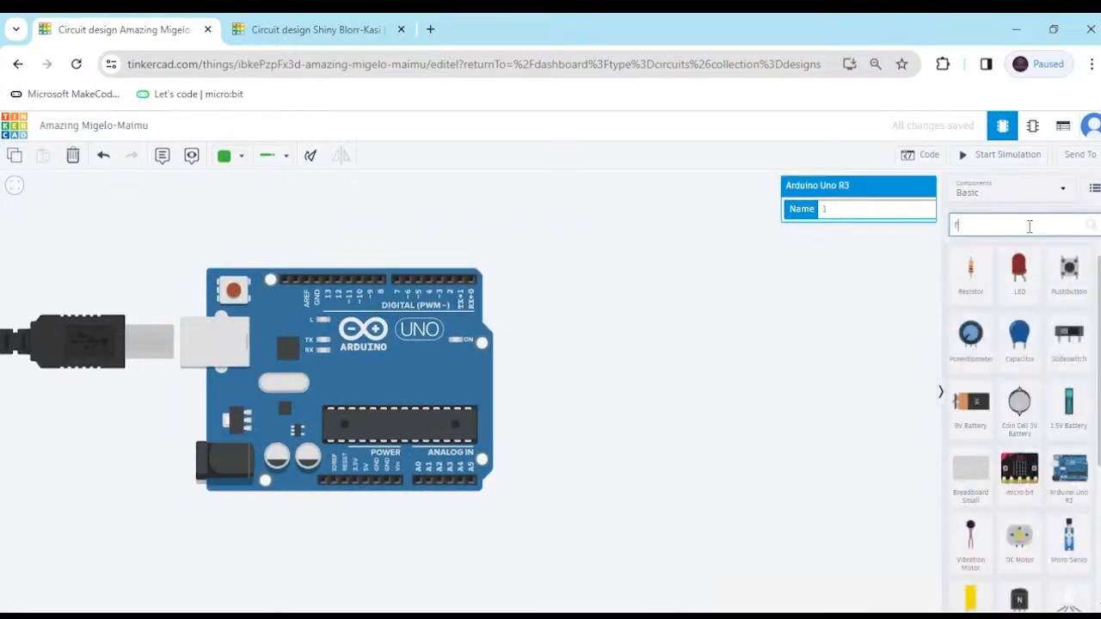
pyautogui.write('lex')
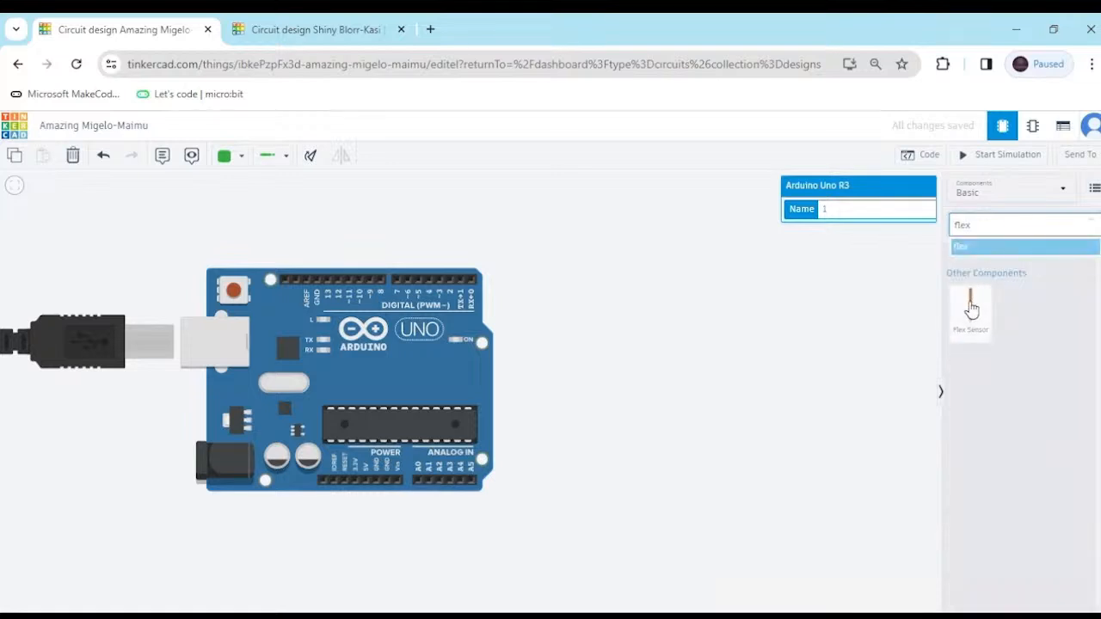
pyautogui.moveTo(877, 328)
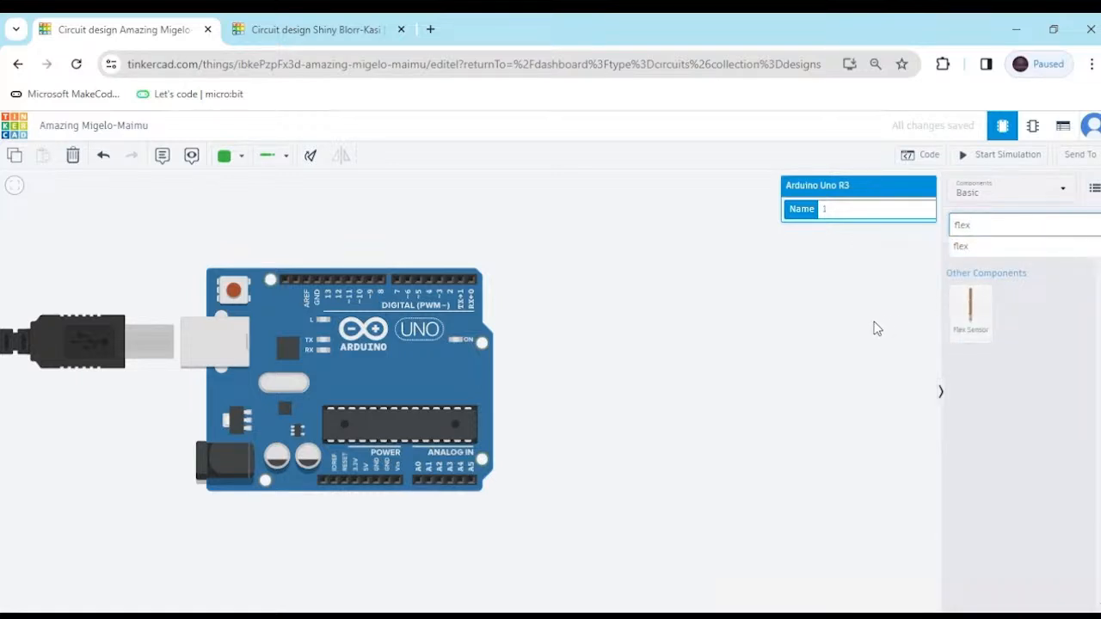
pyautogui.click(969, 313)
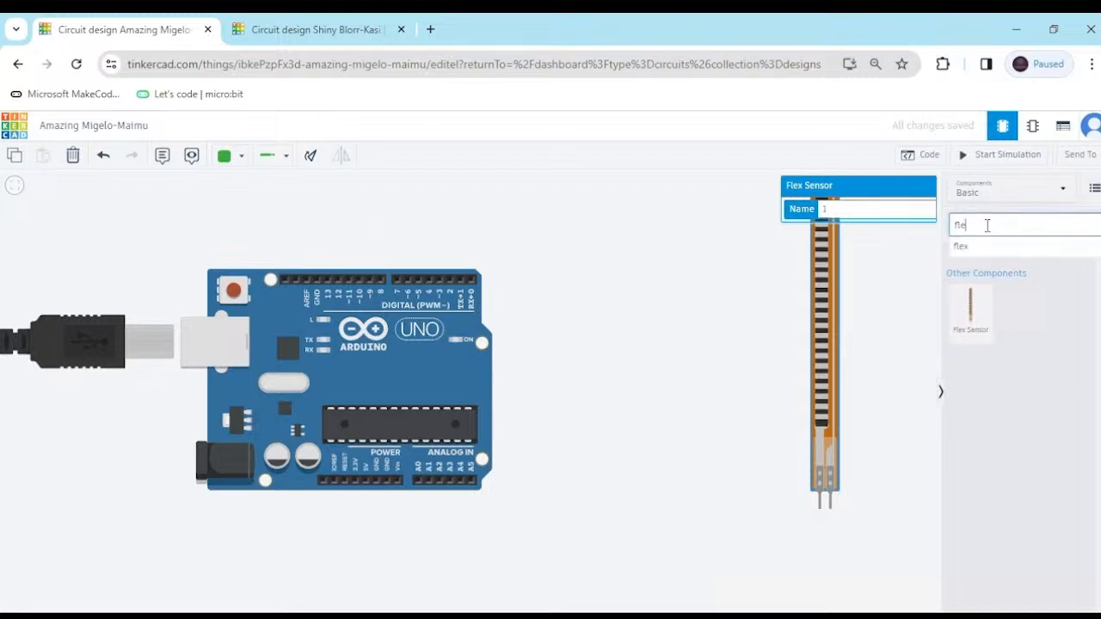
pyautogui.write('lcd')
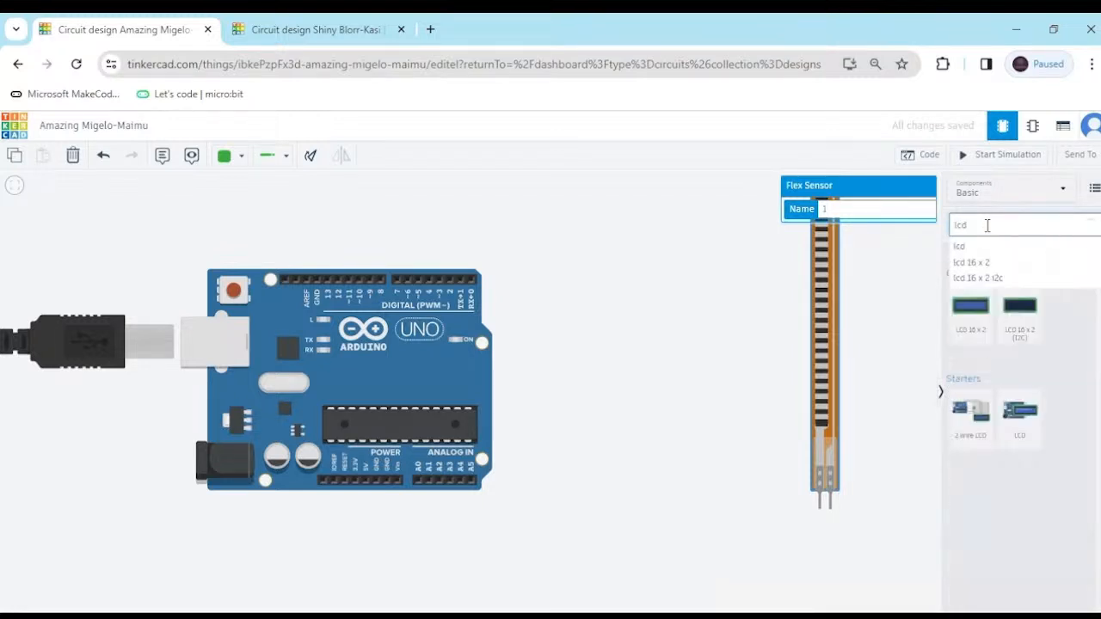
pyautogui.click(970, 311)
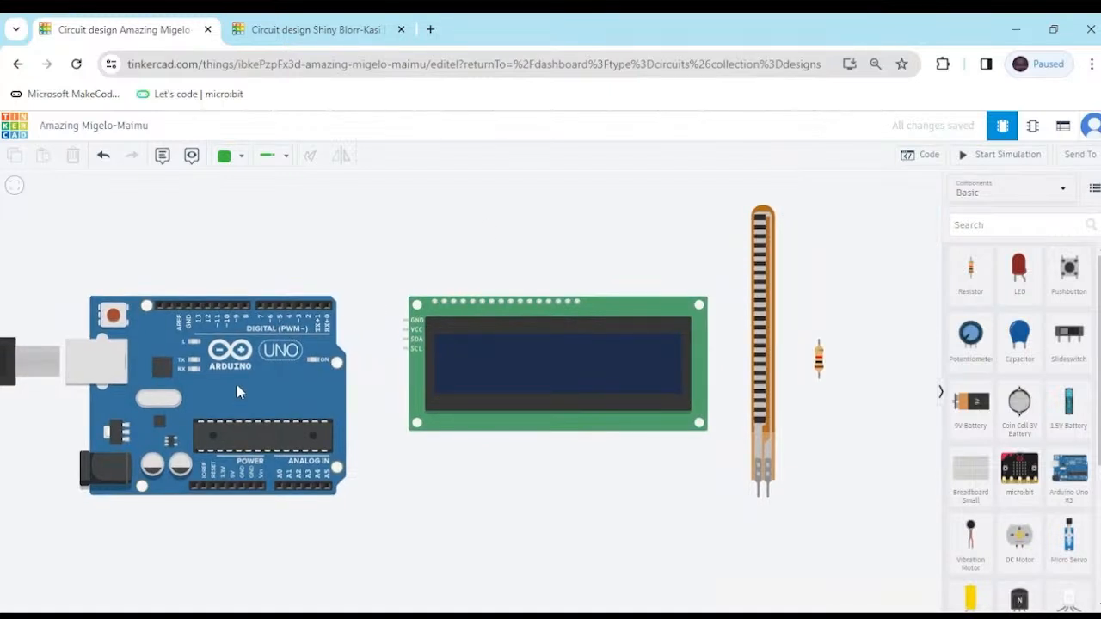
# Step: Wire the LCD's GND to Arduino GND in black and VCC to 5V in red
pyautogui.click(215, 396)
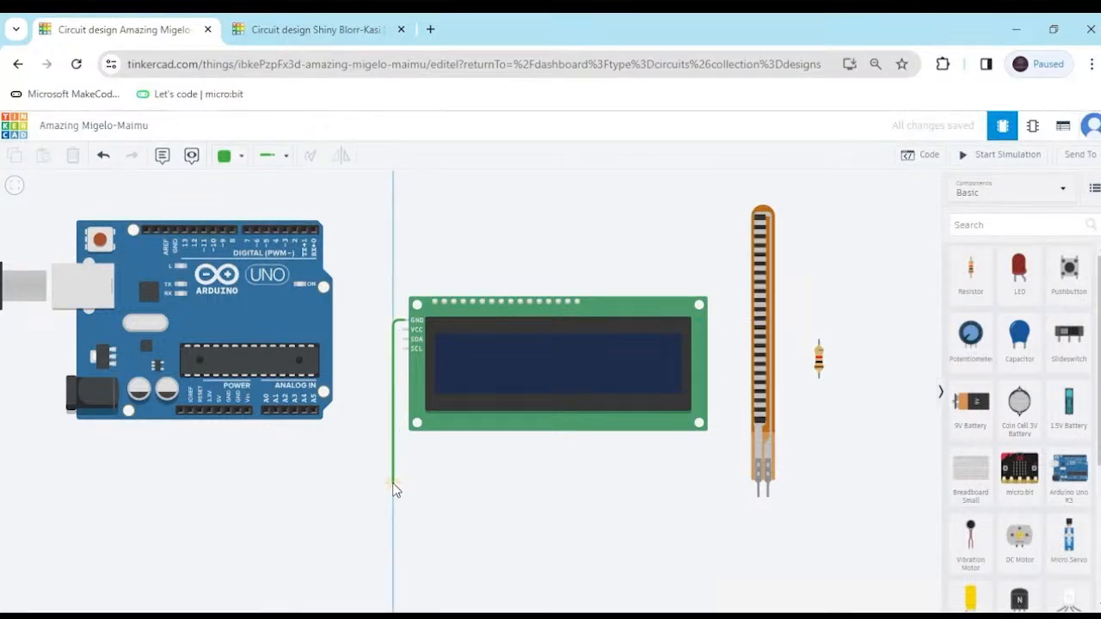
pyautogui.click(226, 485)
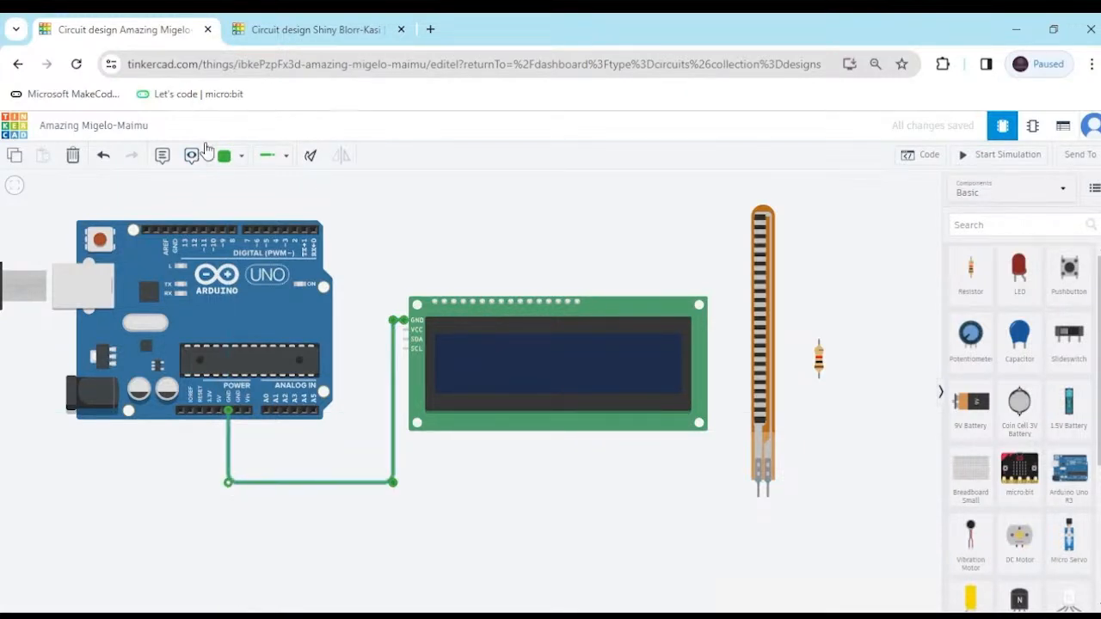
pyautogui.click(225, 156)
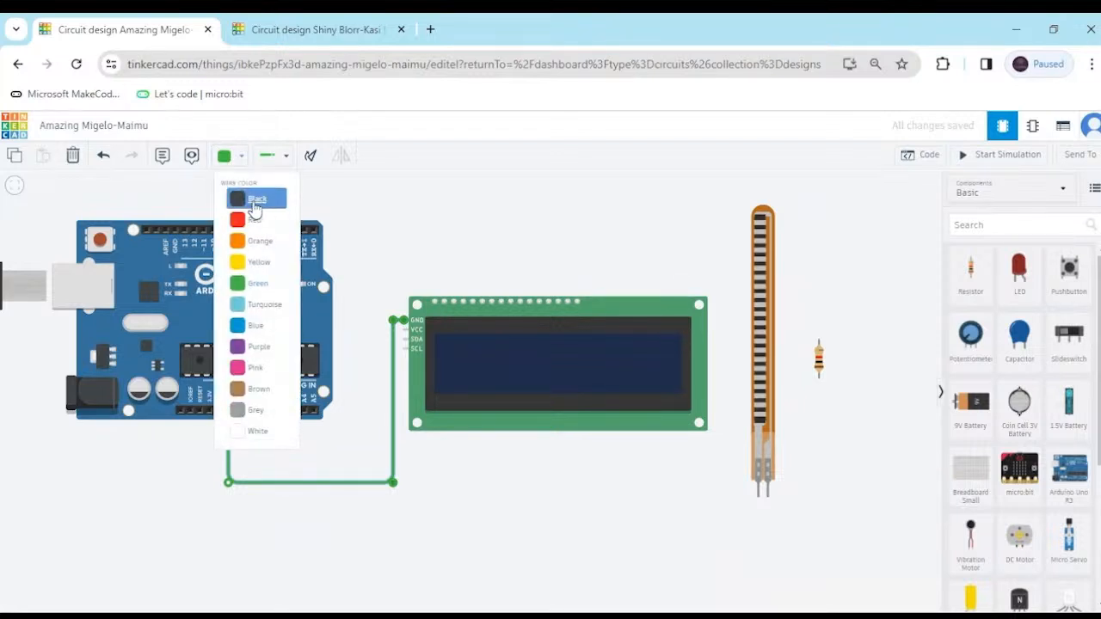
pyautogui.click(257, 198)
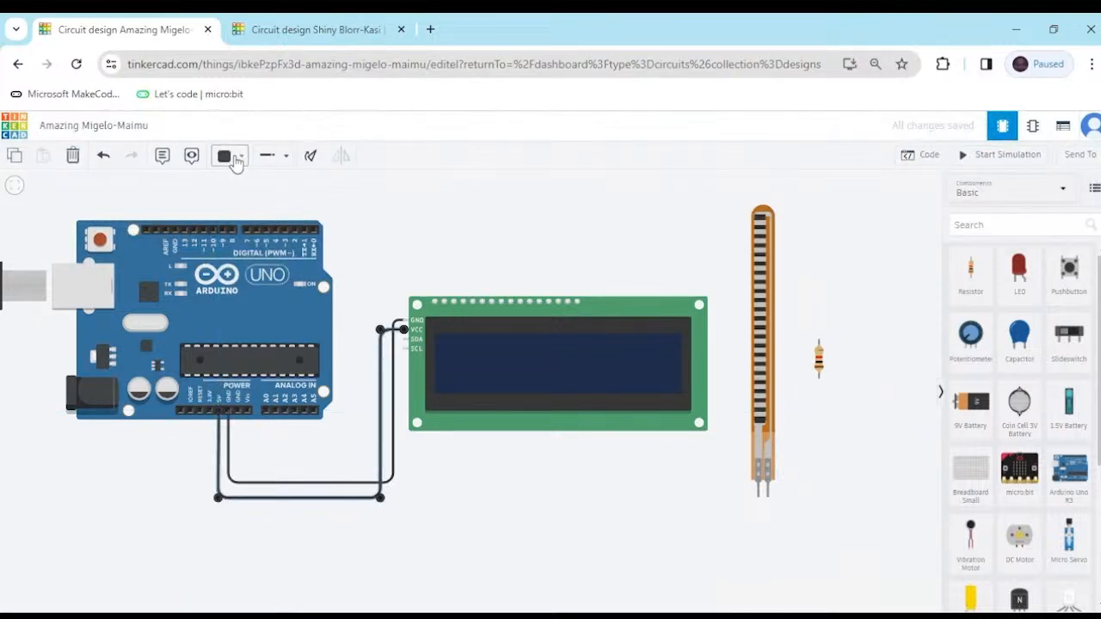
pyautogui.click(223, 156)
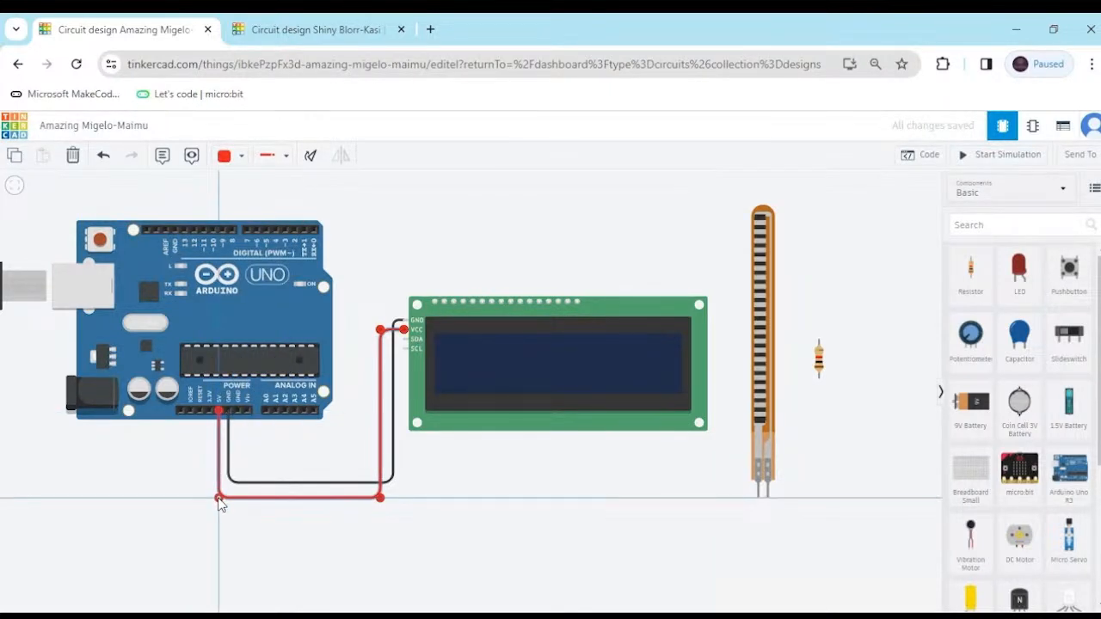
pyautogui.moveTo(404, 340)
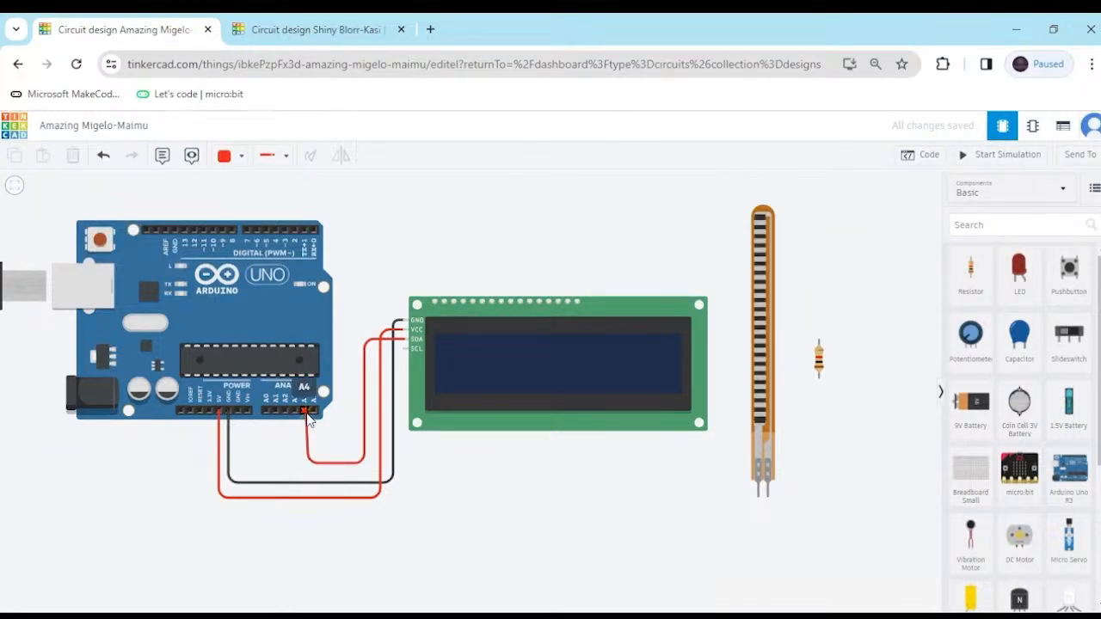
# Step: Connect LCD SDA to A4 and SCL to A5, colouring the SCL wire orange
pyautogui.click(306, 465)
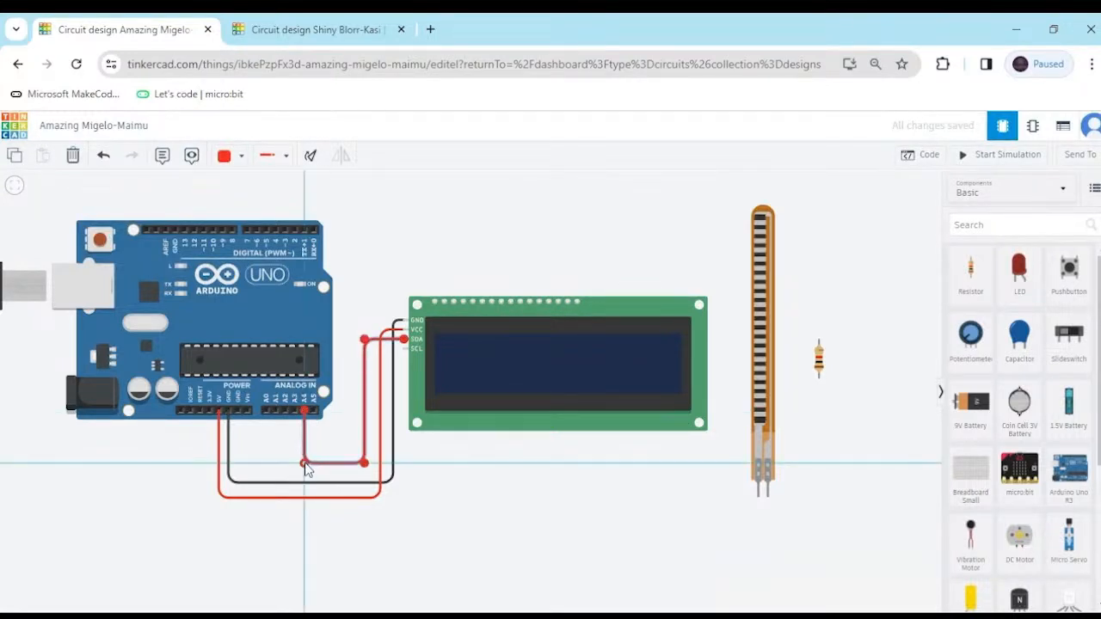
pyautogui.click(241, 156)
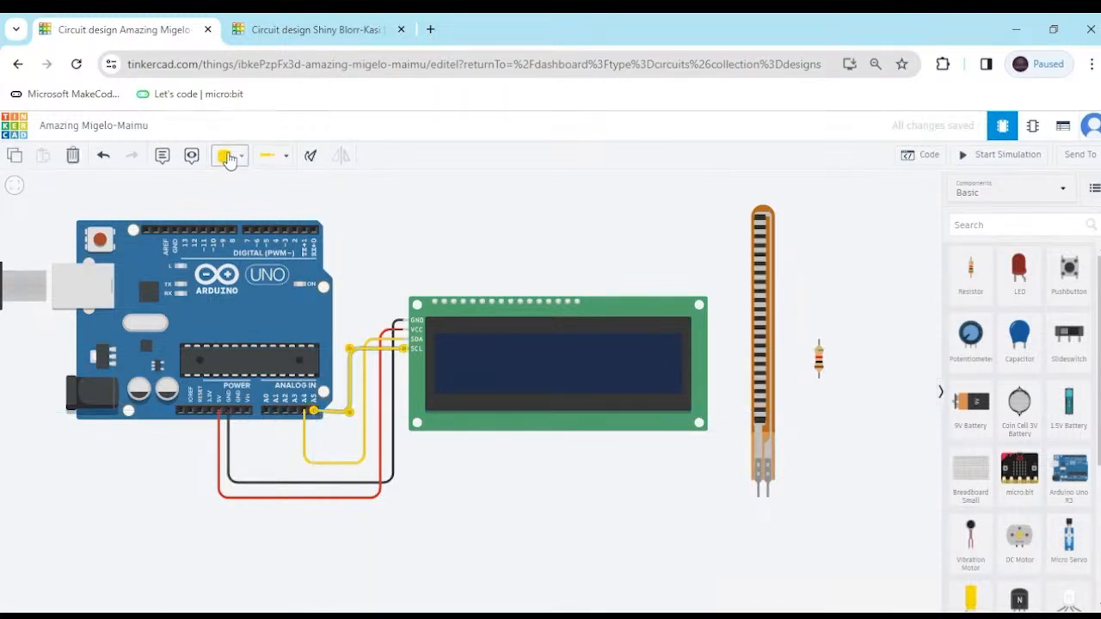
pyautogui.click(225, 155)
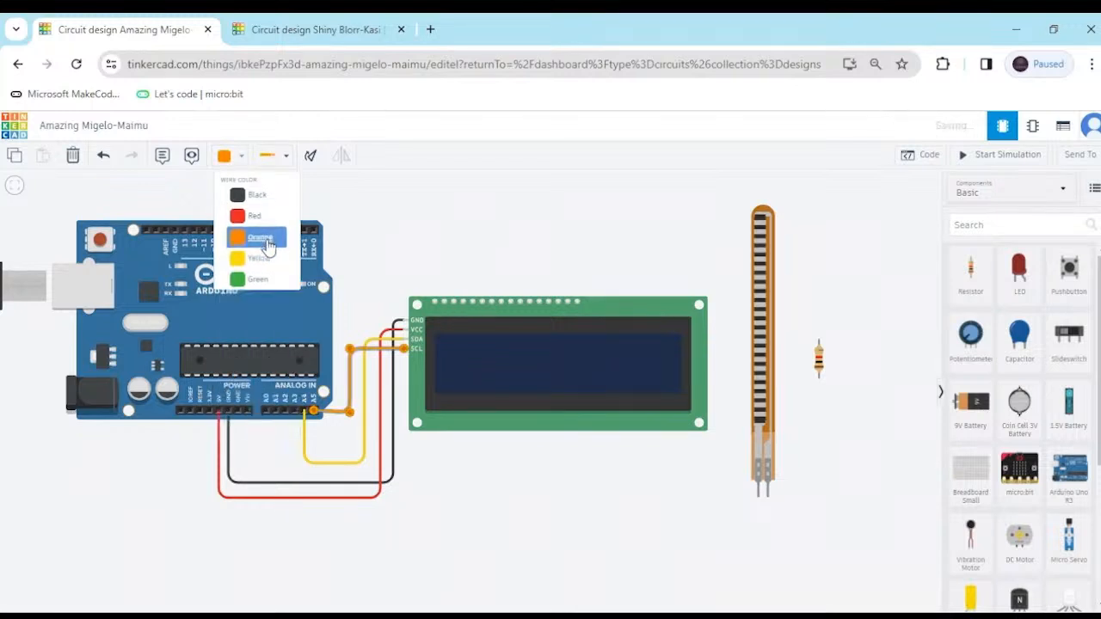
pyautogui.click(258, 237)
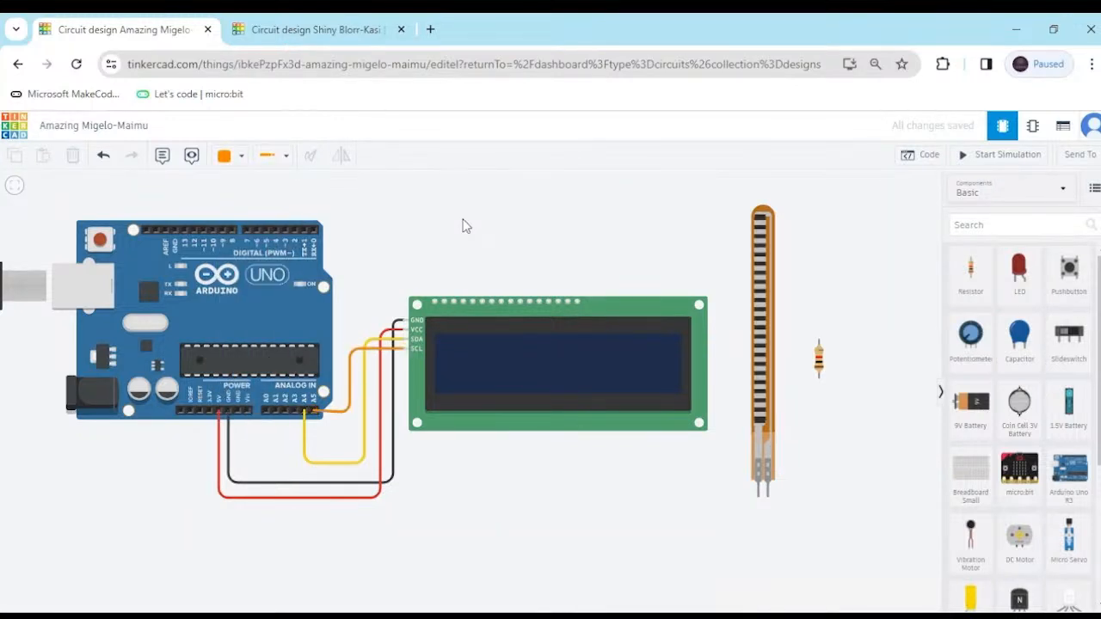
pyautogui.moveTo(818, 370)
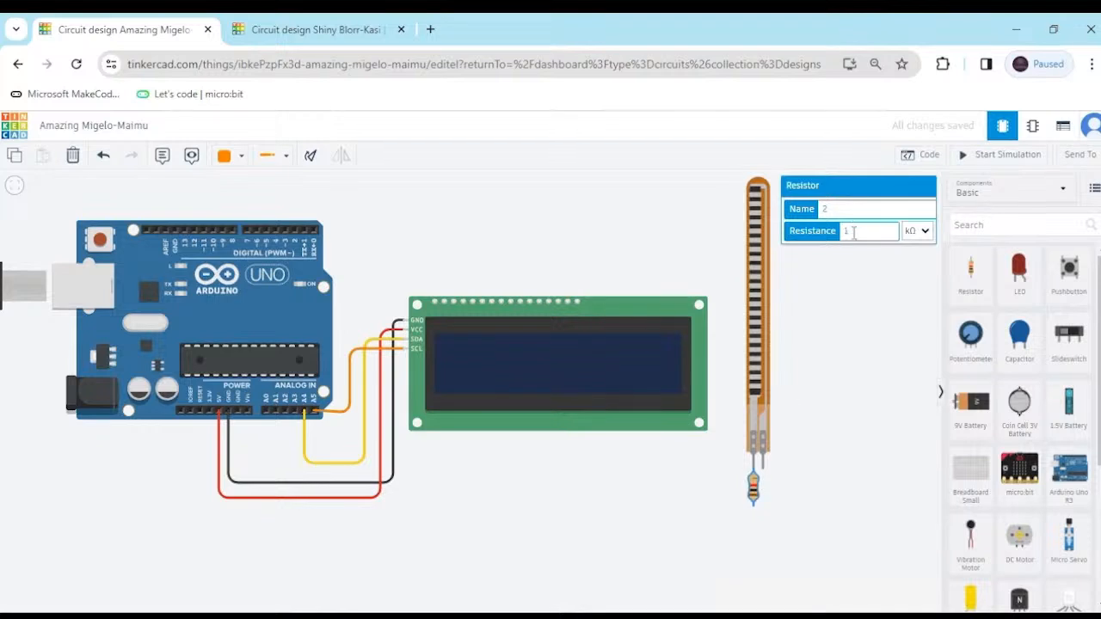
# Step: Edit the resistor's resistance and make its Arduino ground wire black
pyautogui.write('0')
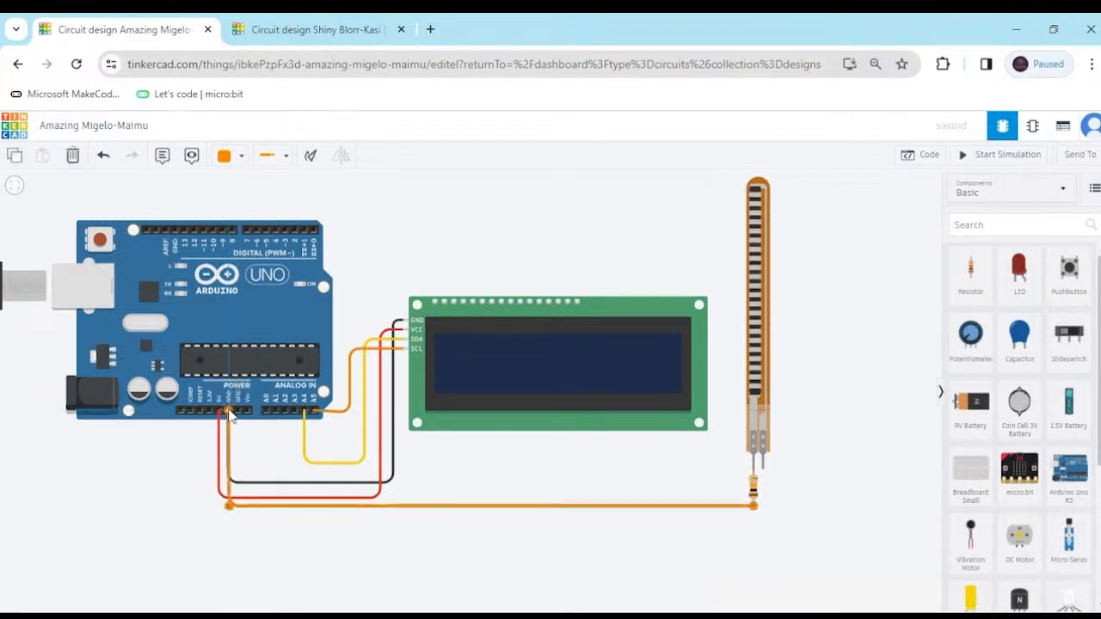
pyautogui.click(226, 156)
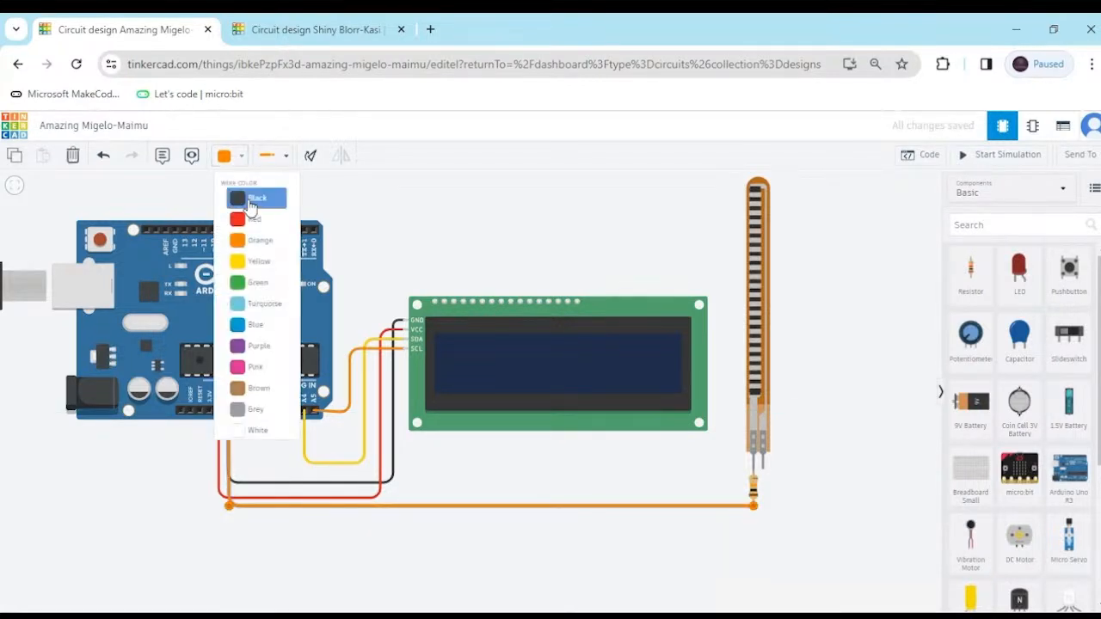
pyautogui.click(239, 197)
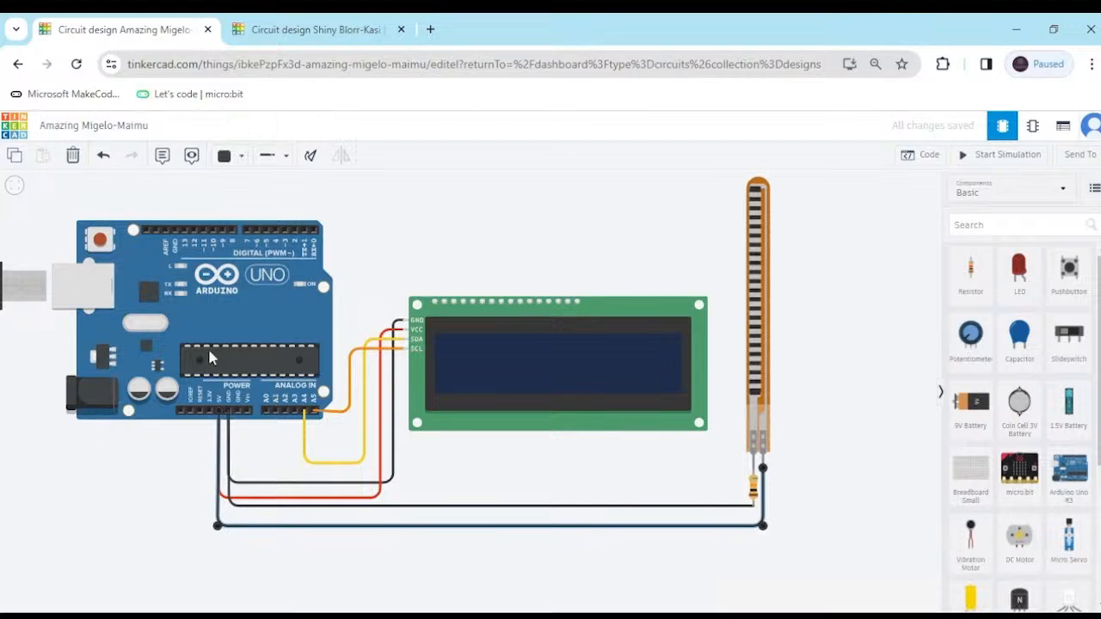
# Step: Colour the flex sensor's power wire red and the A0 signal wire yellow
pyautogui.click(224, 156)
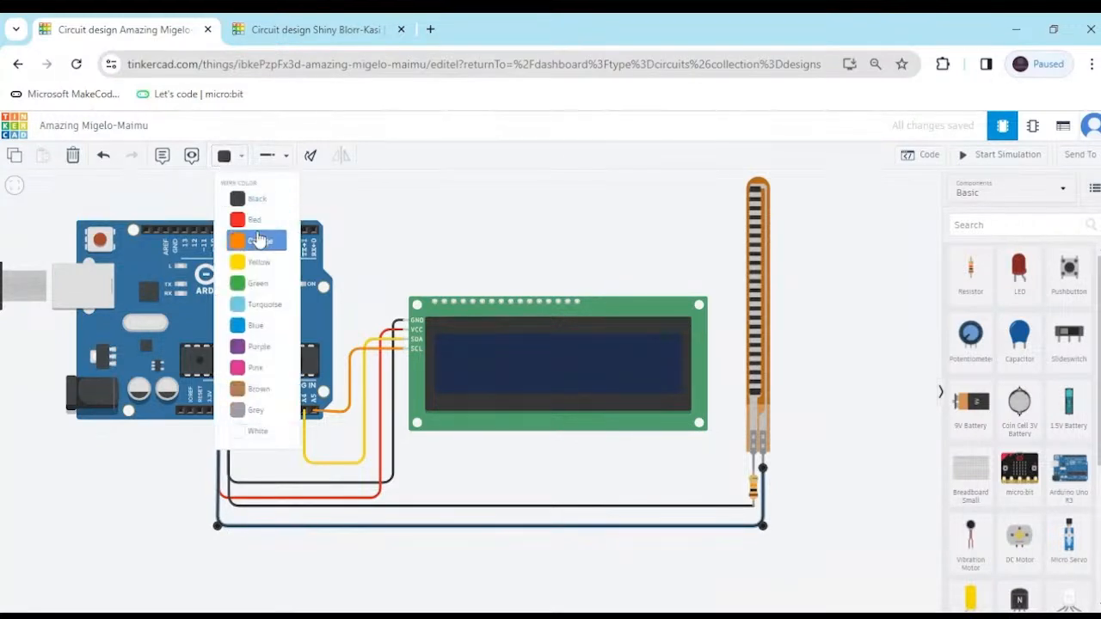
pyautogui.click(254, 220)
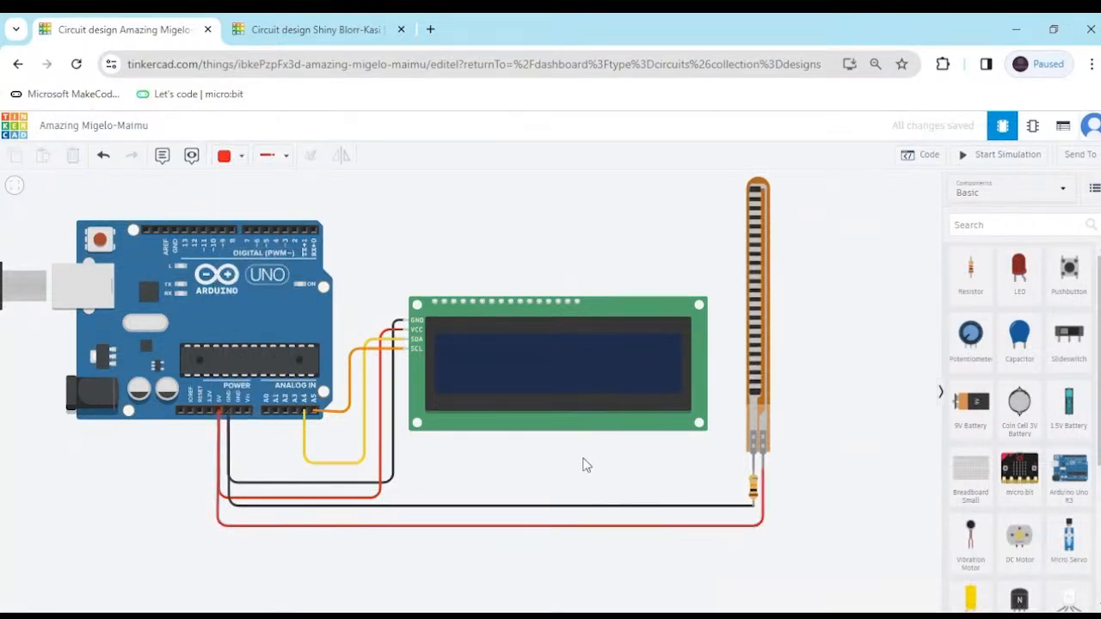
pyautogui.moveTo(269, 413)
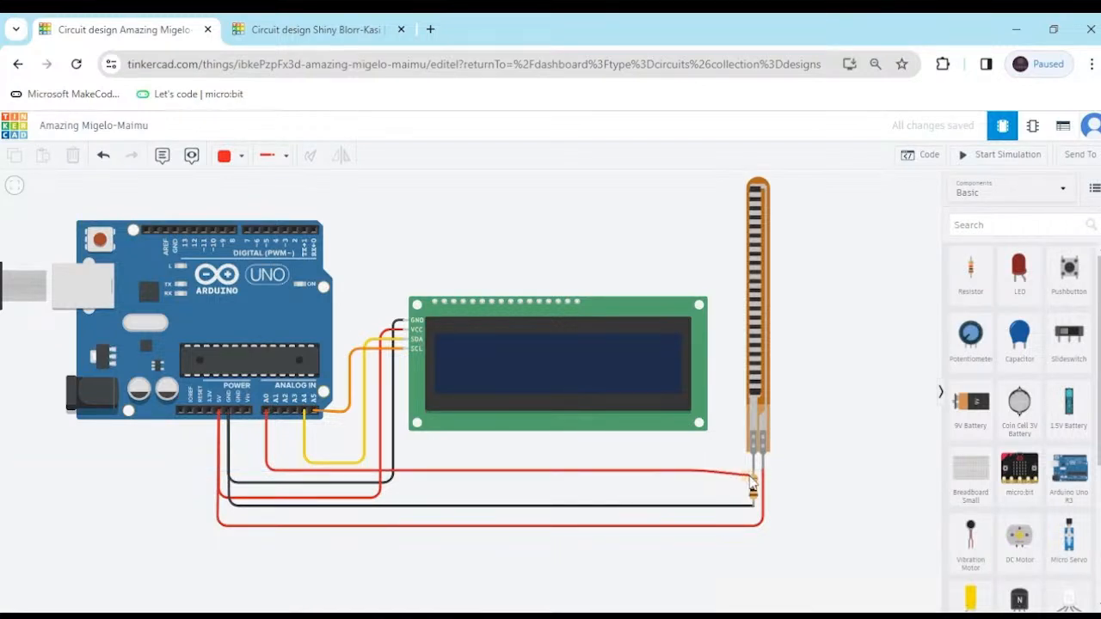
pyautogui.moveTo(751, 474)
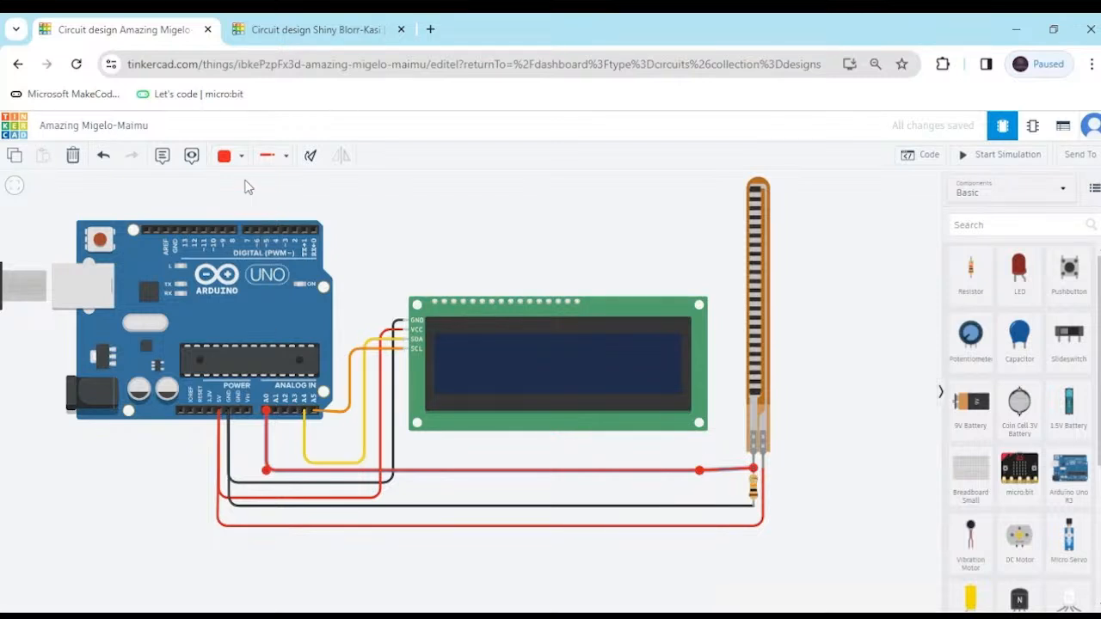
pyautogui.click(224, 155)
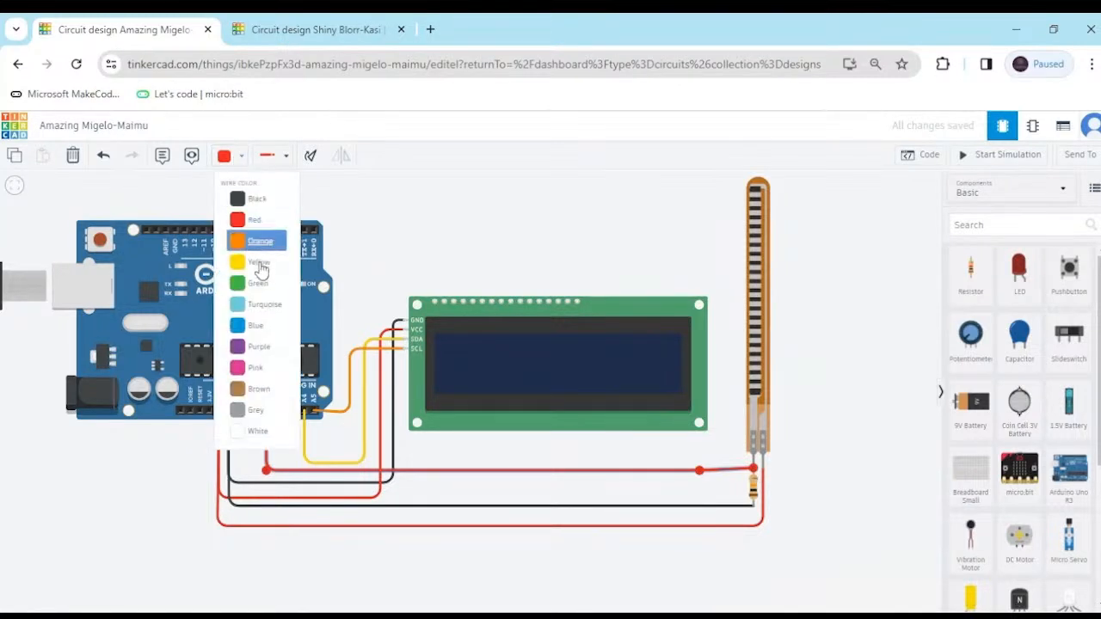
pyautogui.click(258, 262)
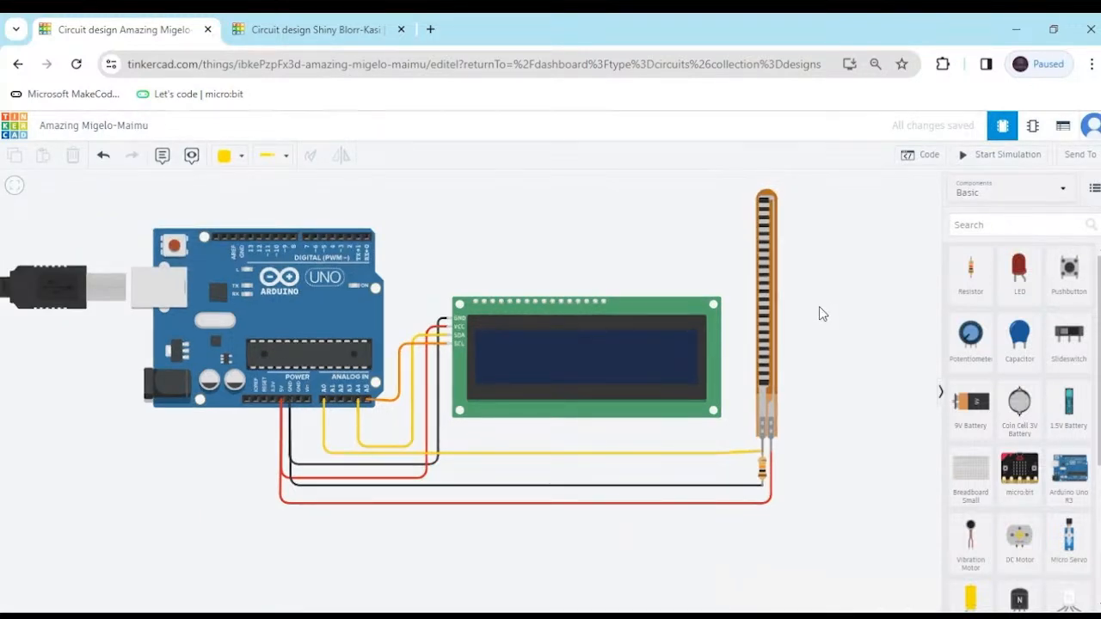
# Step: Open the Blocks code editor on the Variables category
pyautogui.click(918, 155)
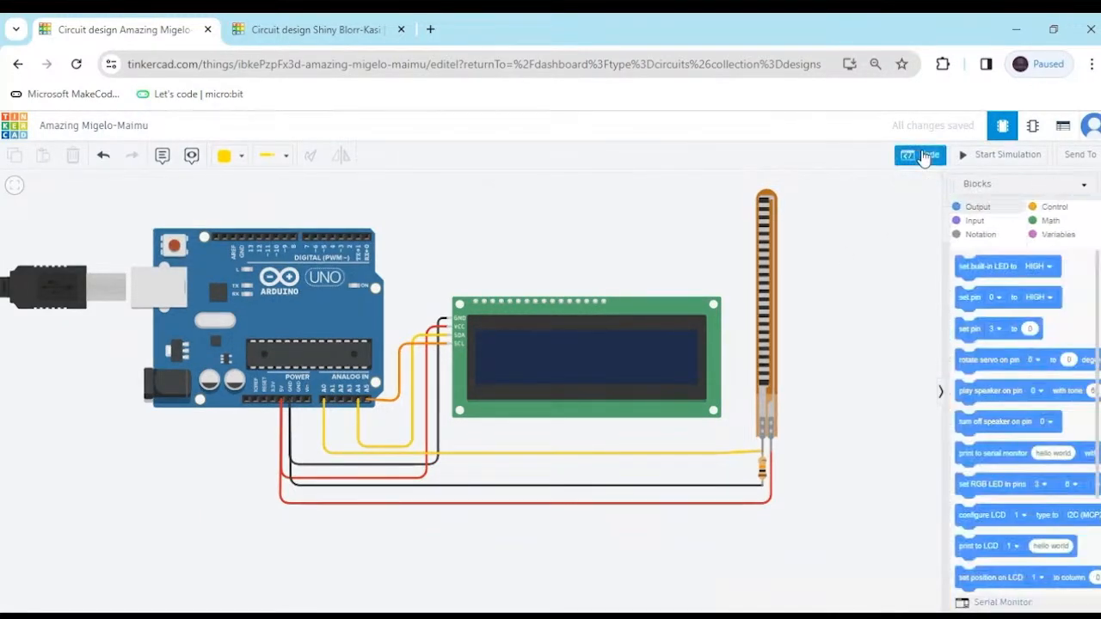
pyautogui.click(919, 155)
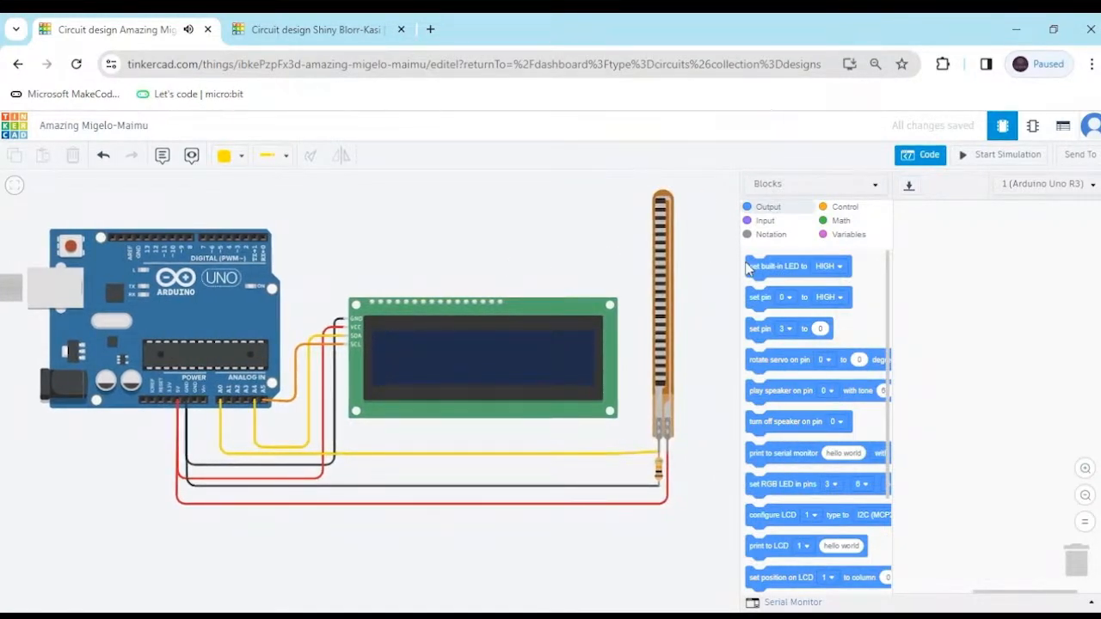
pyautogui.click(848, 233)
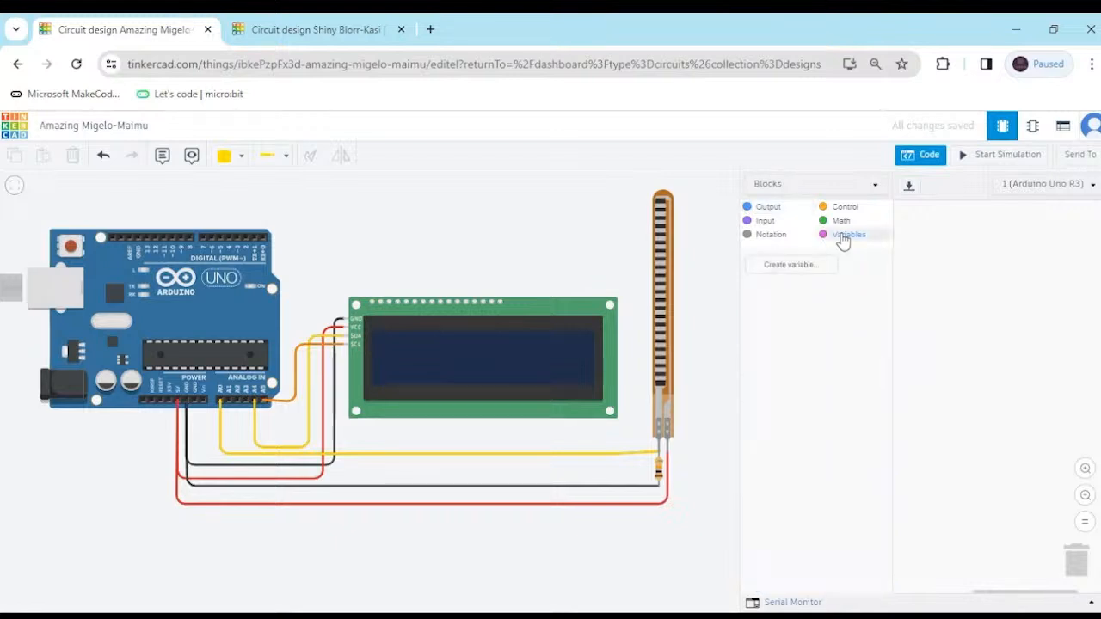
pyautogui.moveTo(791, 271)
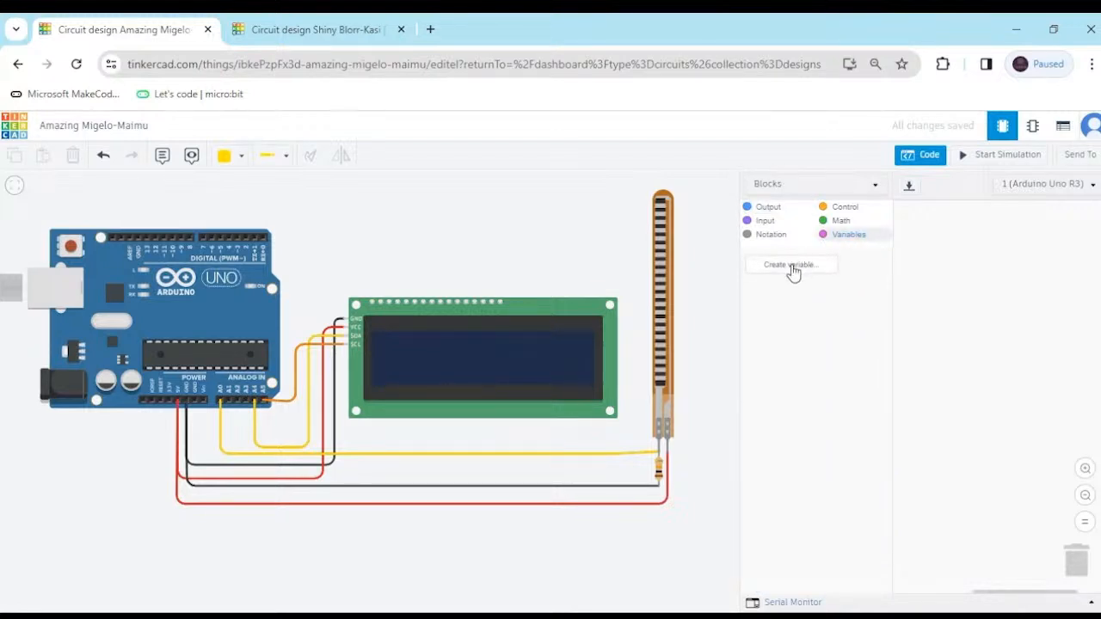
# Step: Create a new variable named flex_sensor
pyautogui.click(789, 264)
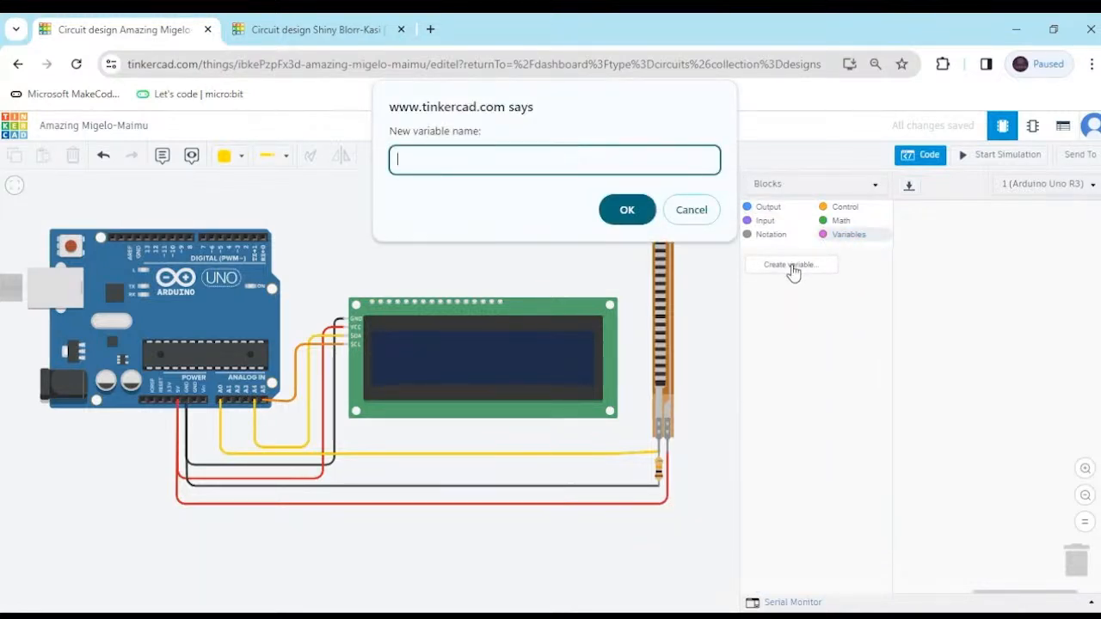
pyautogui.write('fle')
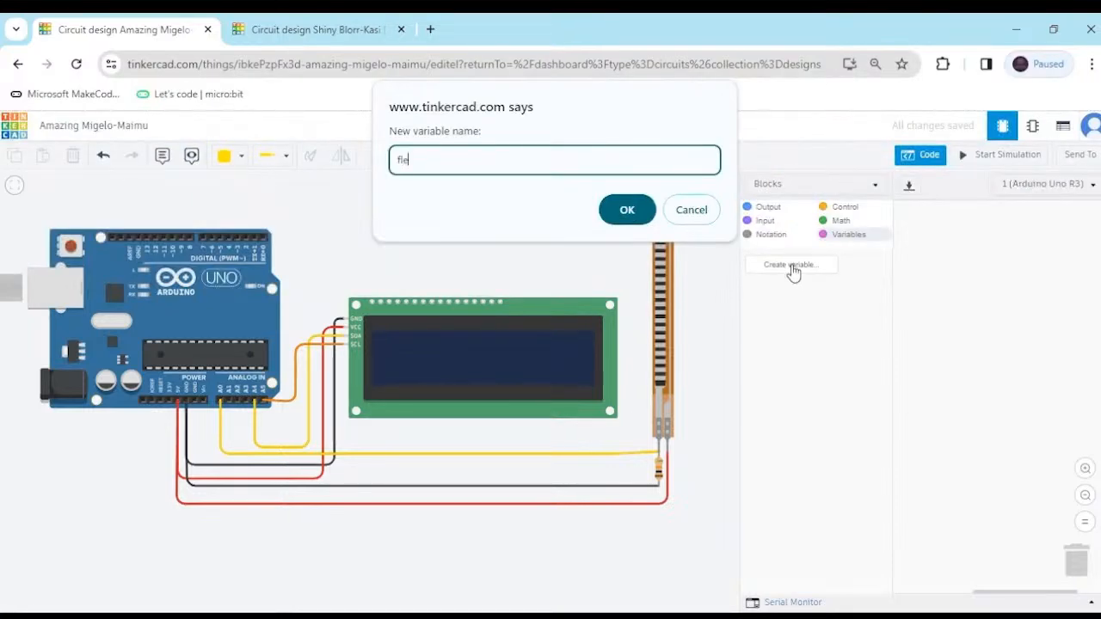
pyautogui.write('_s')
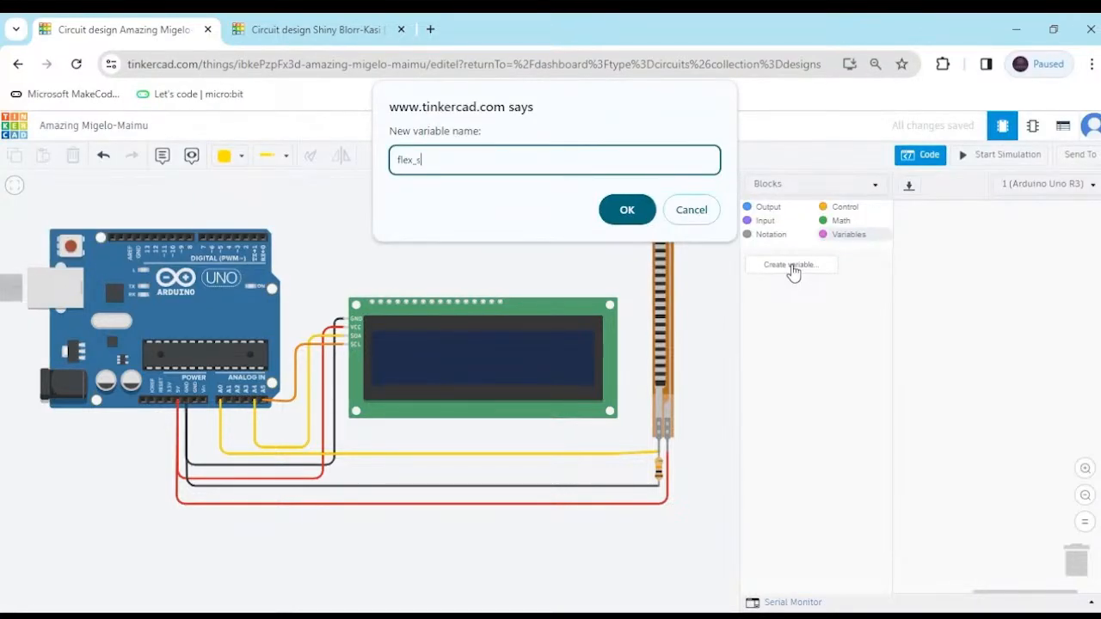
pyautogui.write('ensor')
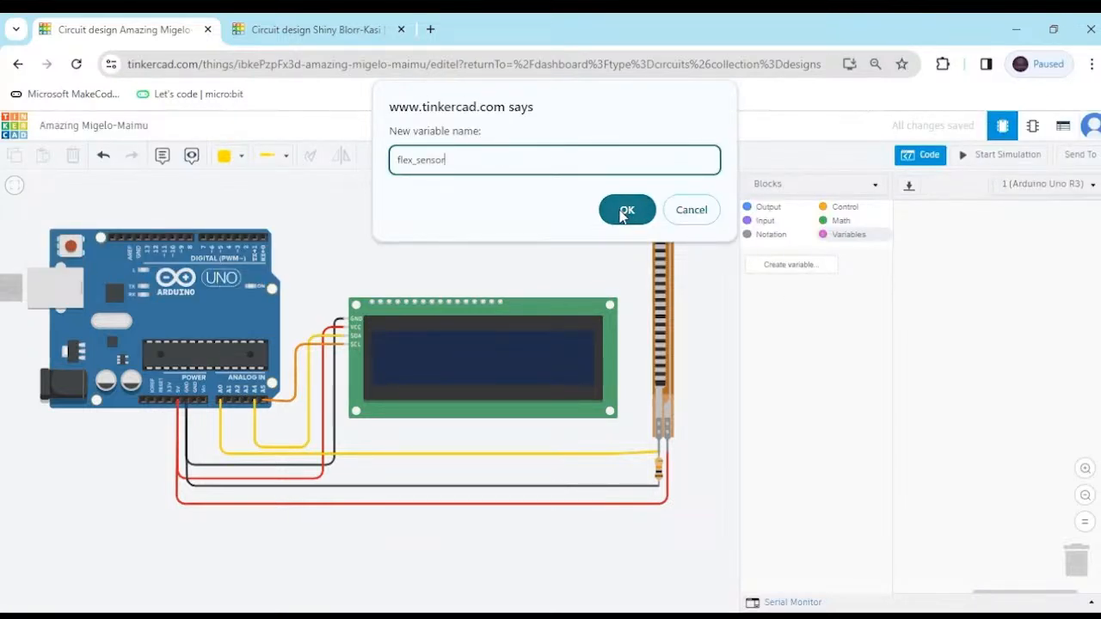
pyautogui.click(627, 209)
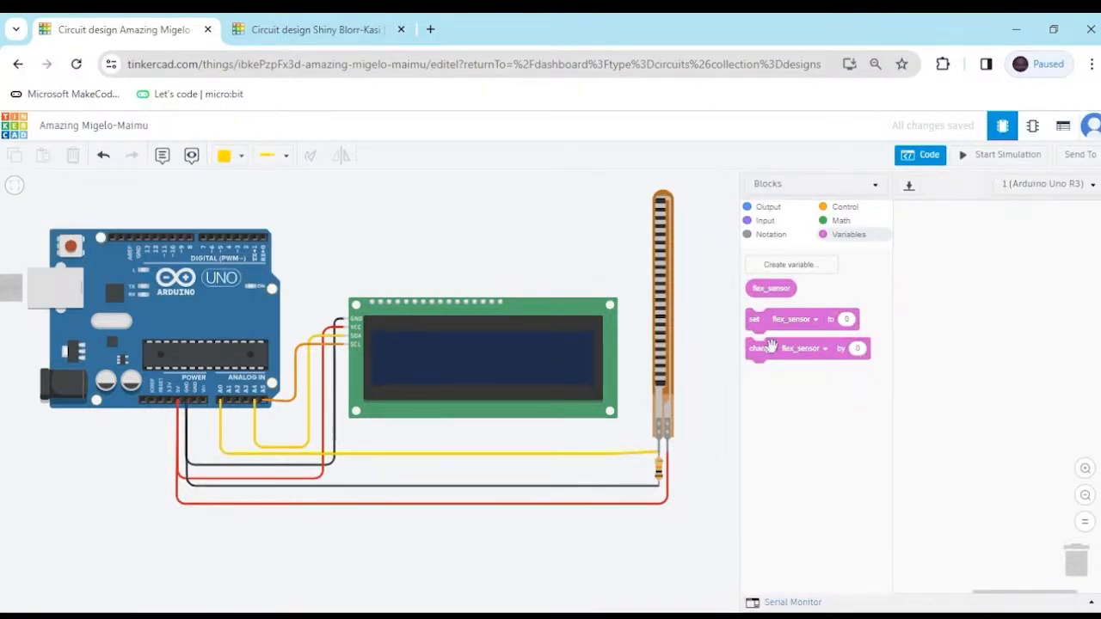
# Step: Set flex_sensor to the analog pin A0 reading and print it to the serial monitor
pyautogui.moveTo(801, 319); pyautogui.dragTo(972, 280)
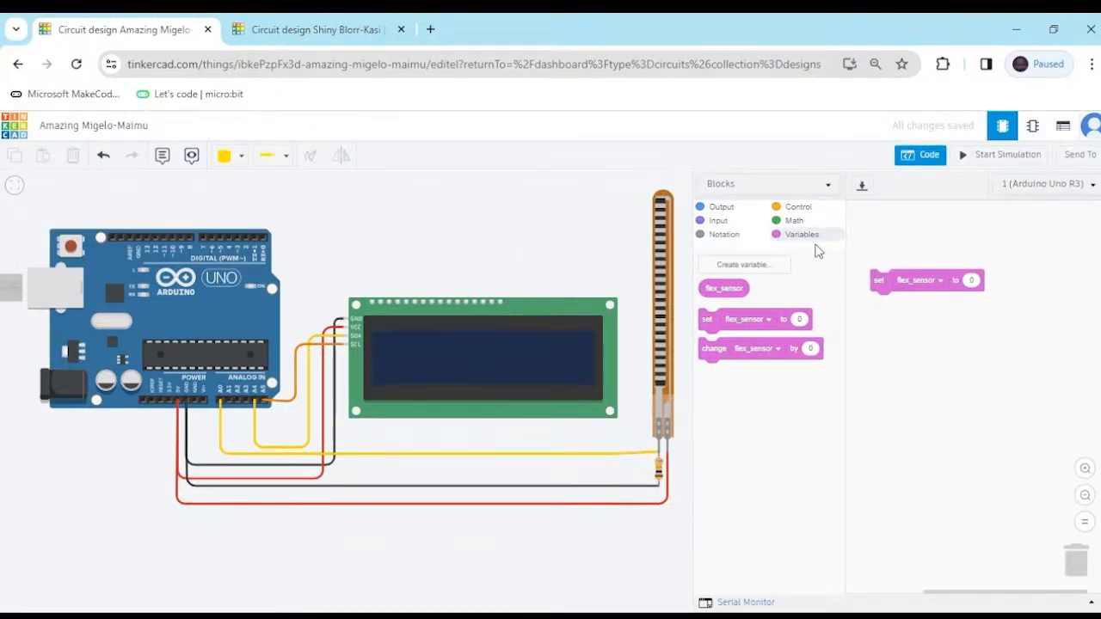
pyautogui.click(717, 220)
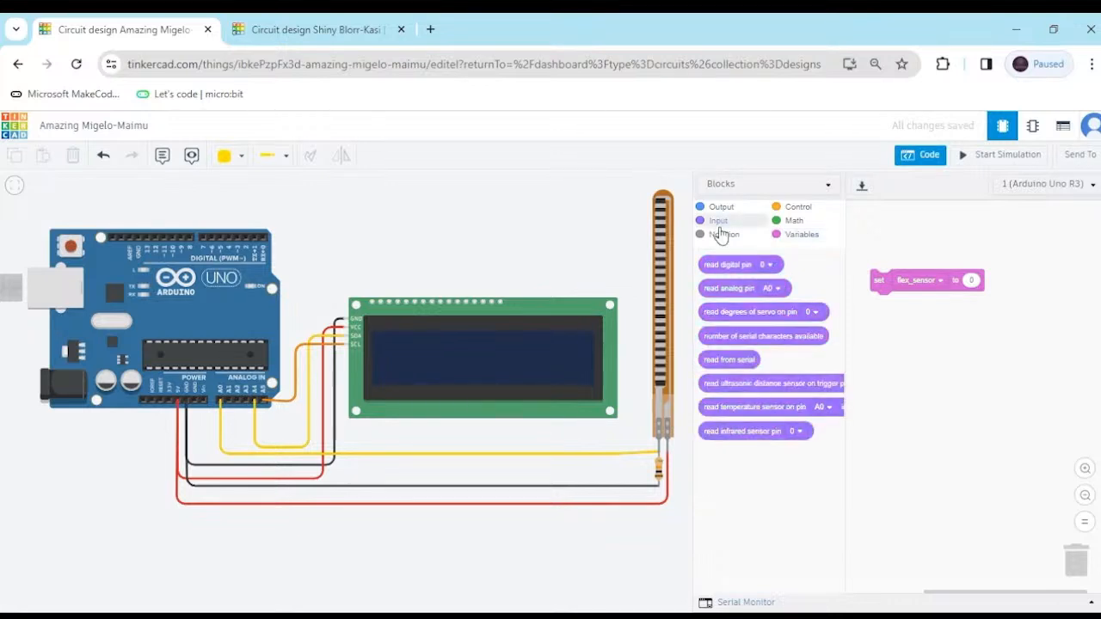
pyautogui.moveTo(744, 288); pyautogui.dragTo(1015, 288)
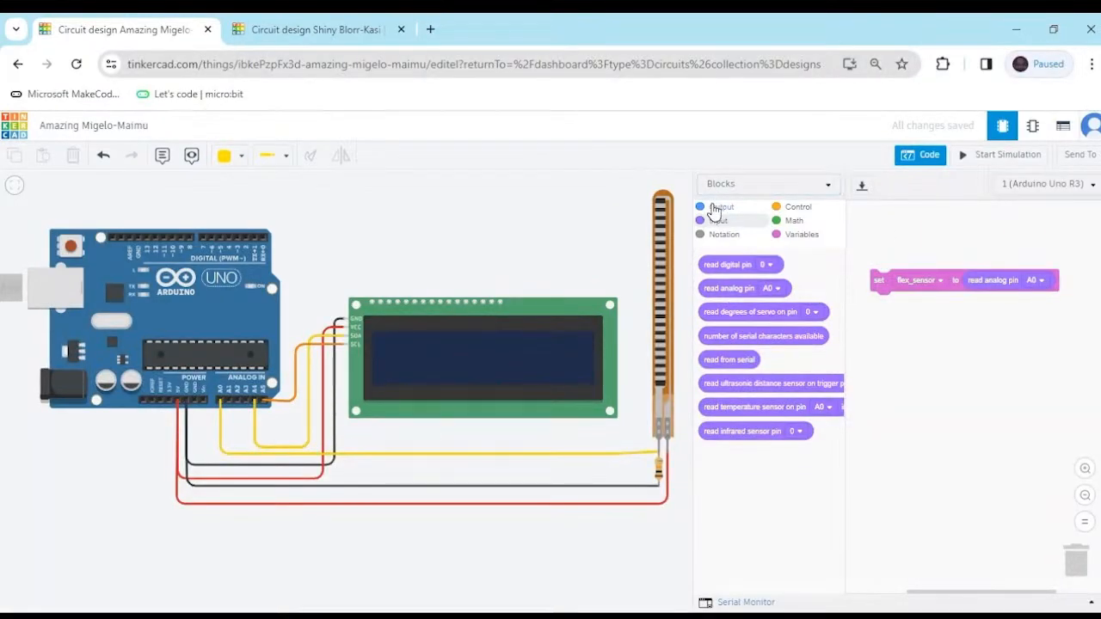
pyautogui.click(721, 206)
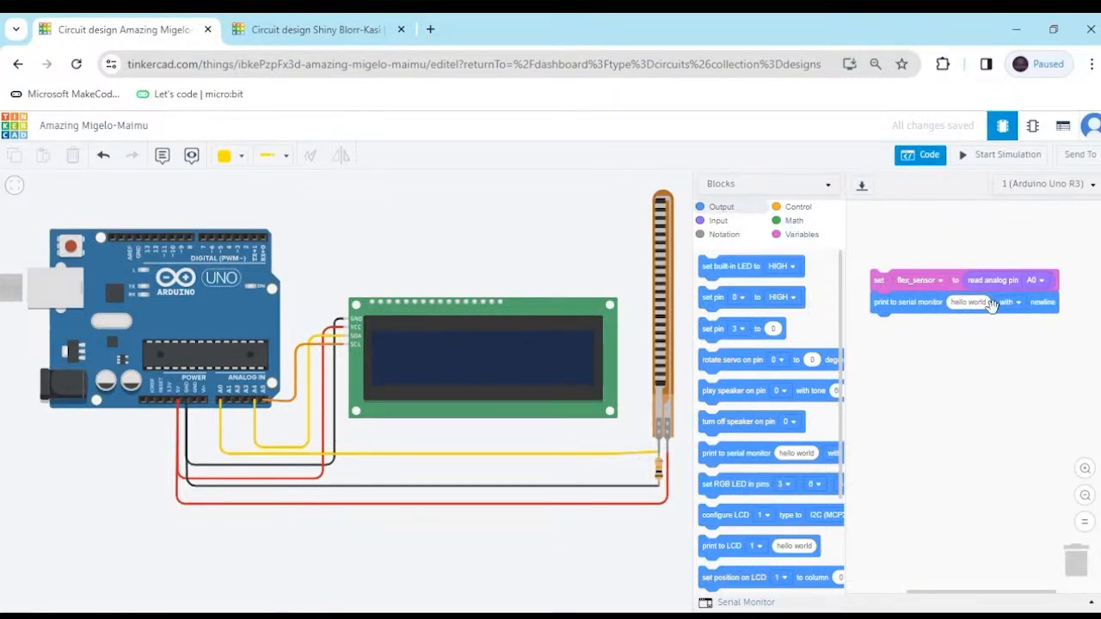
pyautogui.click(800, 234)
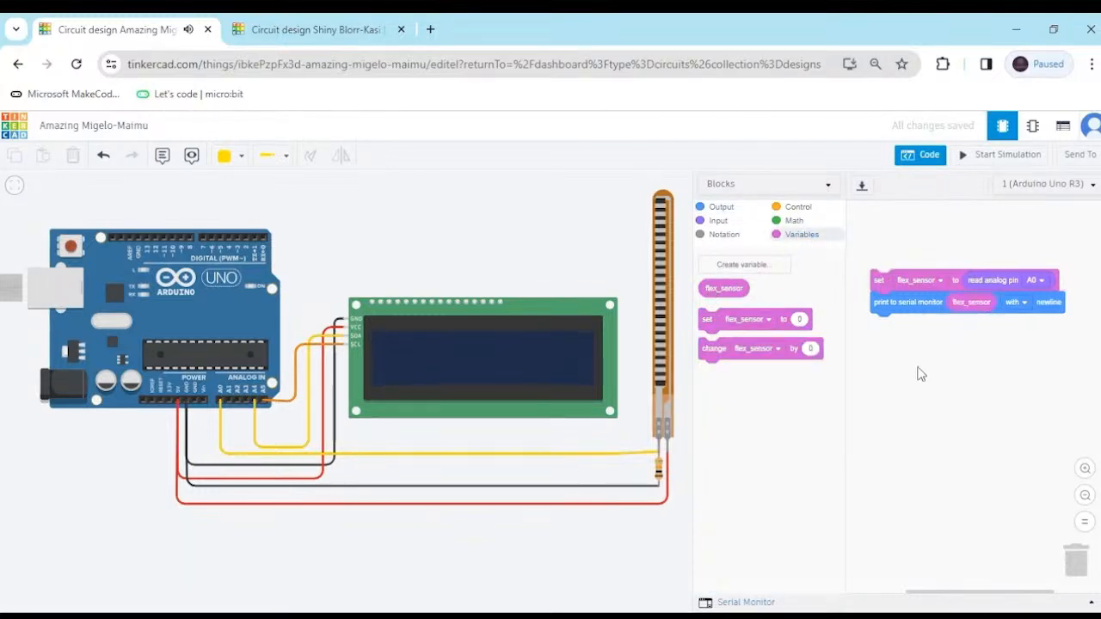
# Step: Start the simulation and open the Serial Monitor to watch flex readings
pyautogui.click(999, 155)
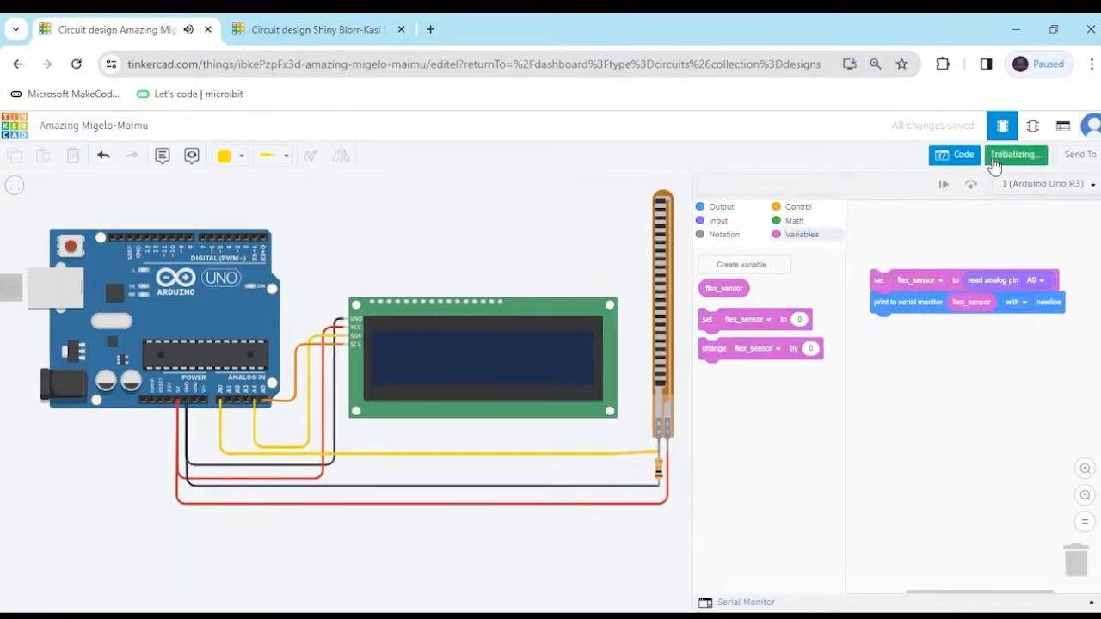
pyautogui.click(1016, 155)
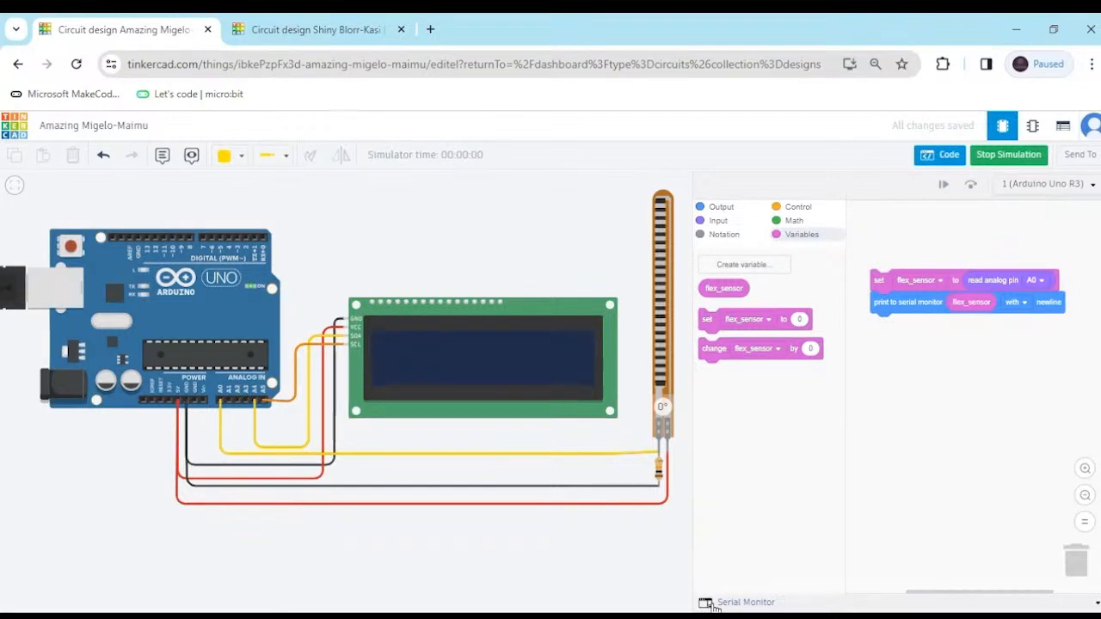
pyautogui.click(737, 601)
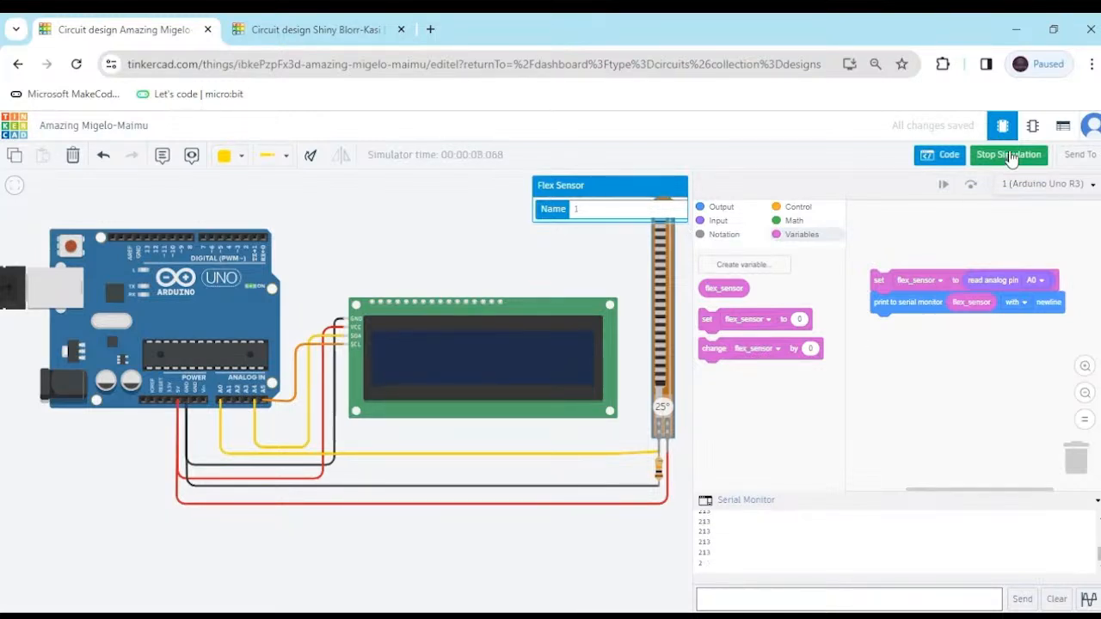
# Step: Stop the simulation and add an if-else block testing flex_sensor < 150
pyautogui.click(1008, 155)
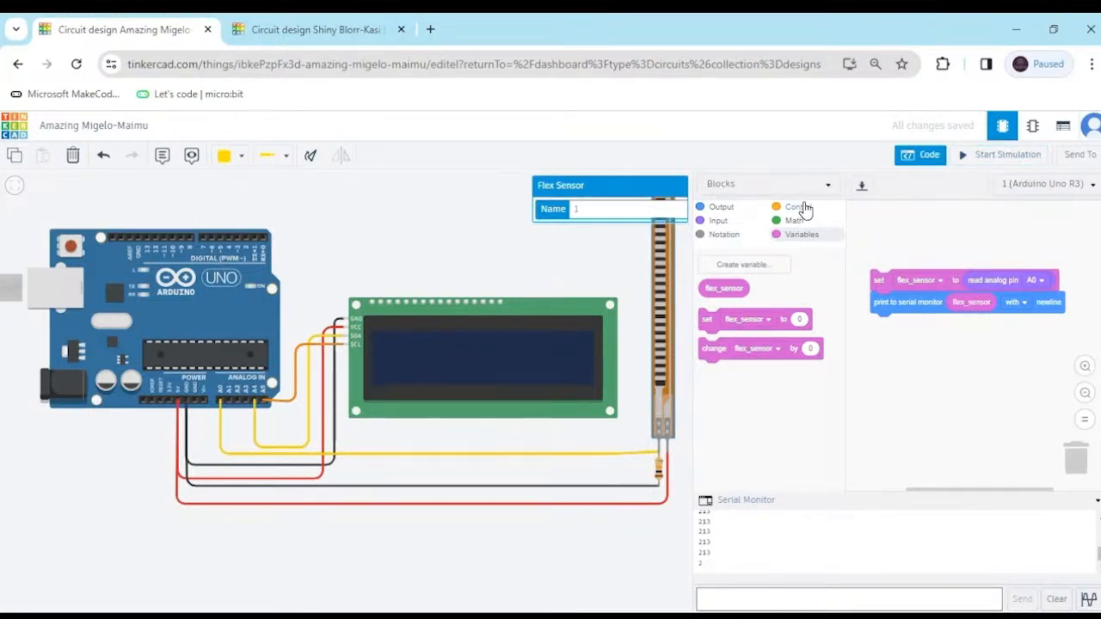
pyautogui.click(795, 207)
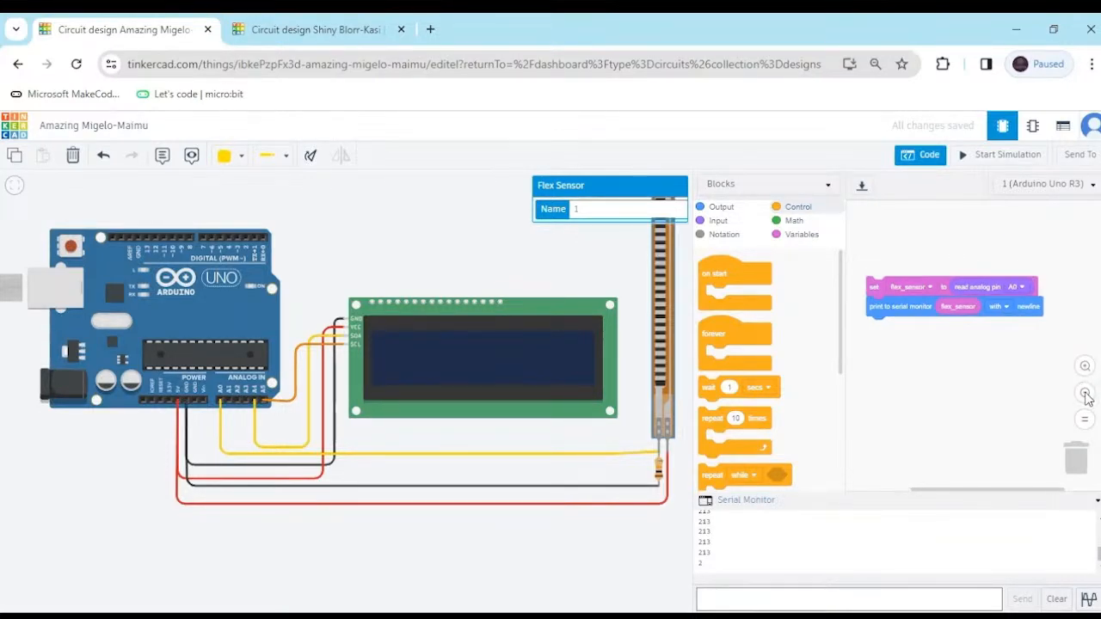
pyautogui.click(1085, 366)
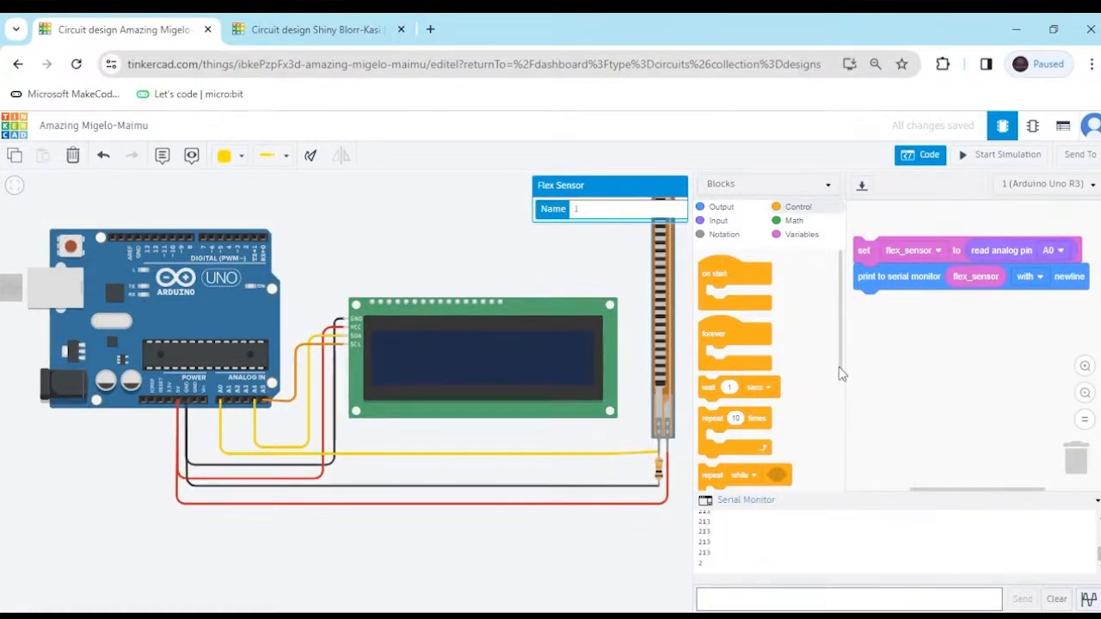
pyautogui.scroll(-3)
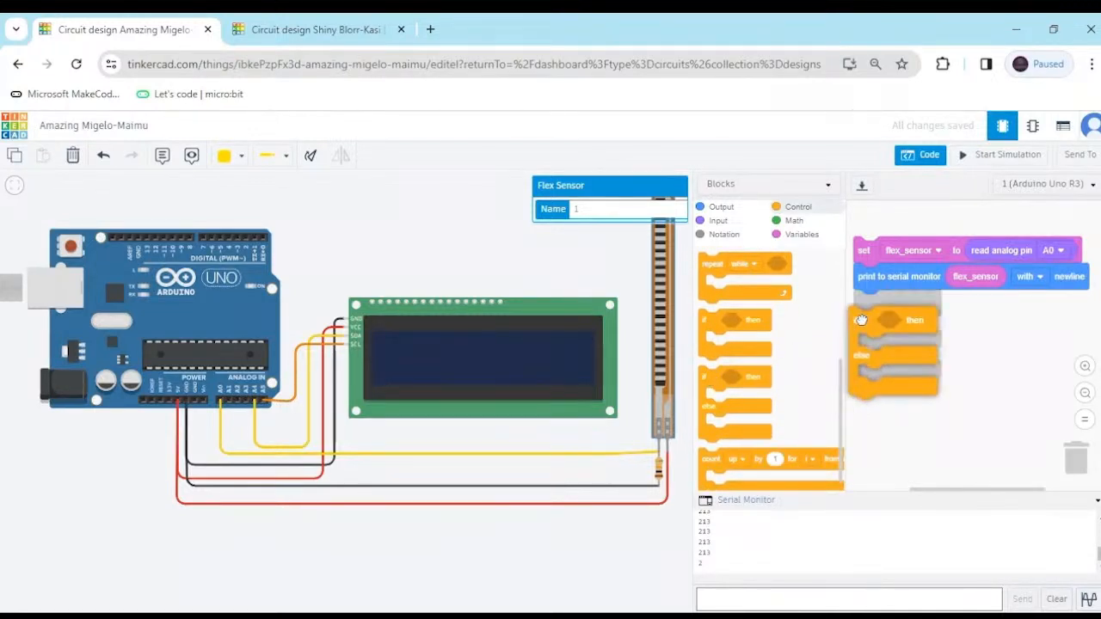
pyautogui.click(793, 220)
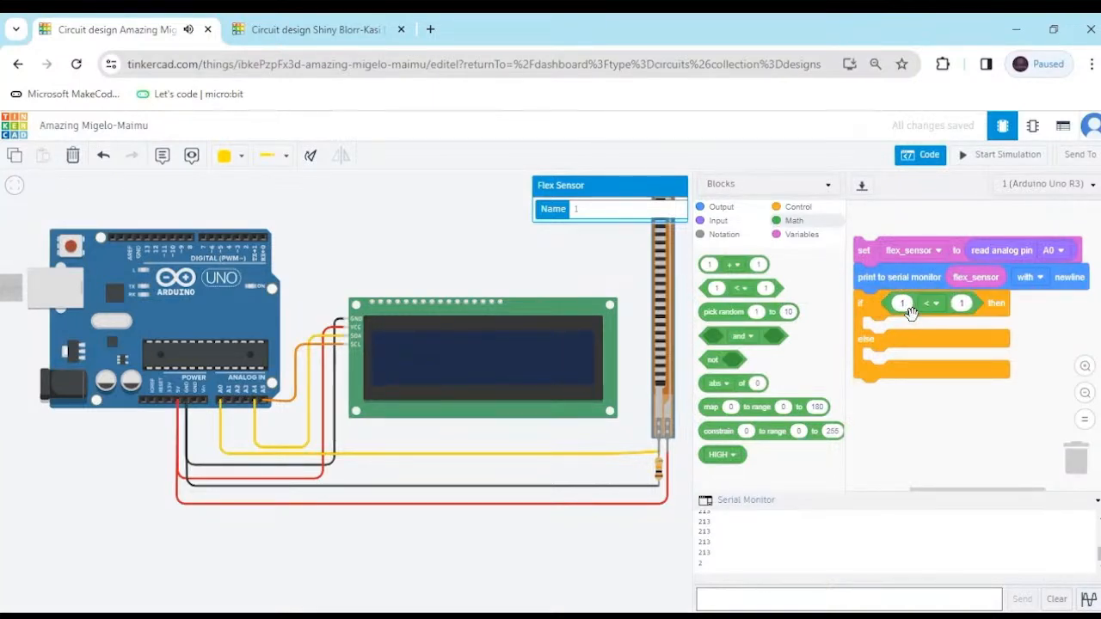
pyautogui.moveTo(800, 248)
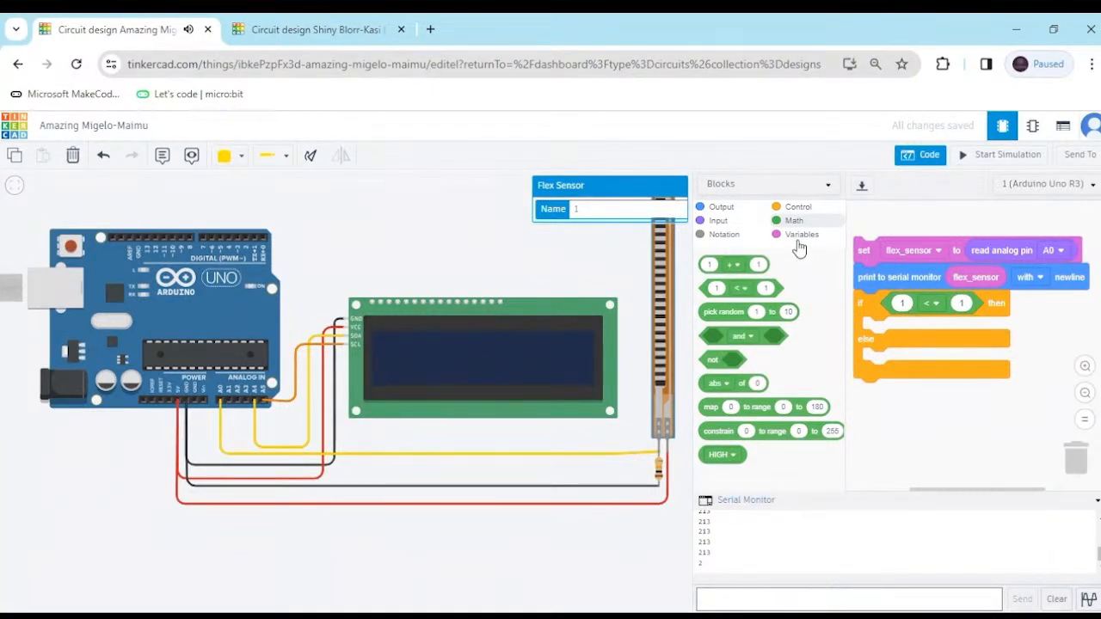
pyautogui.click(800, 233)
pyautogui.write('50')
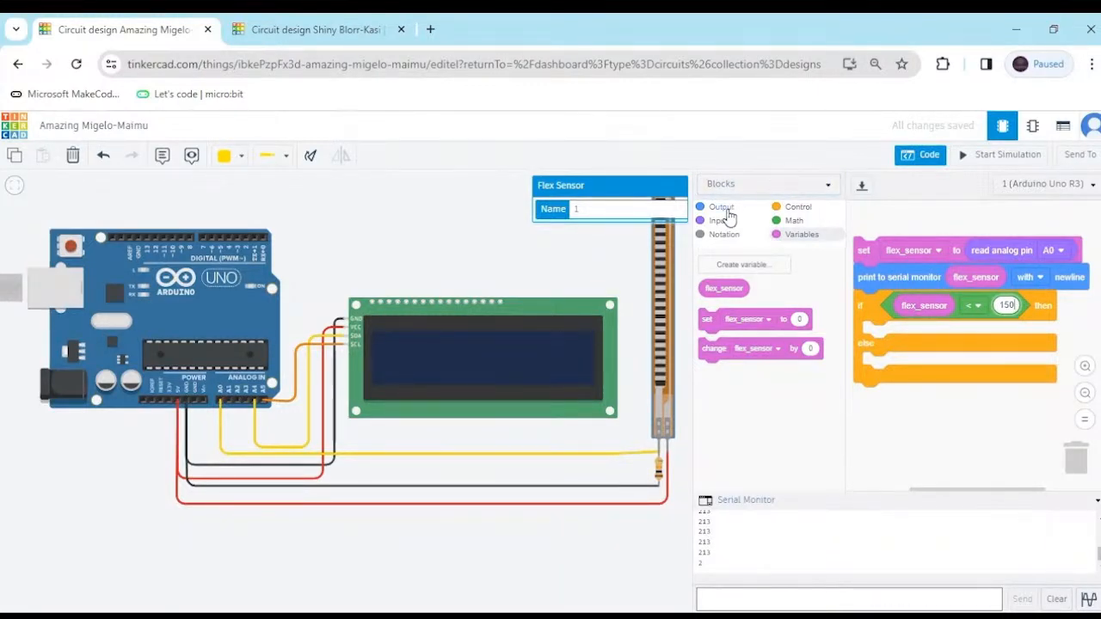
# Step: Fill the then branch with configure LCD, position 0,0 and print 'Drink Water' blocks
pyautogui.click(720, 207)
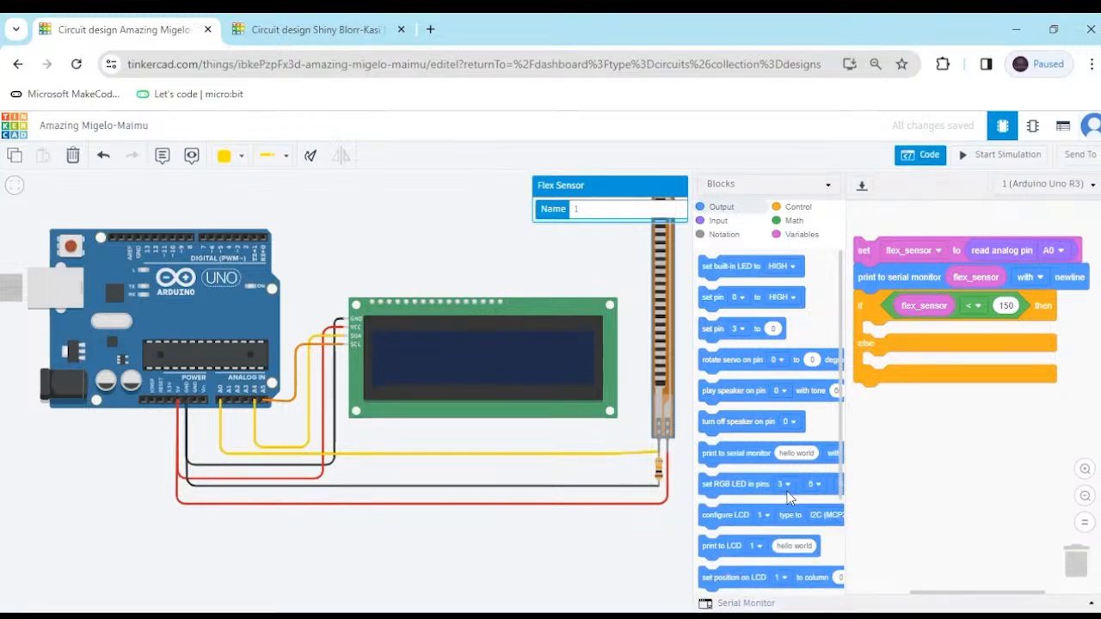
pyautogui.scroll(-3)
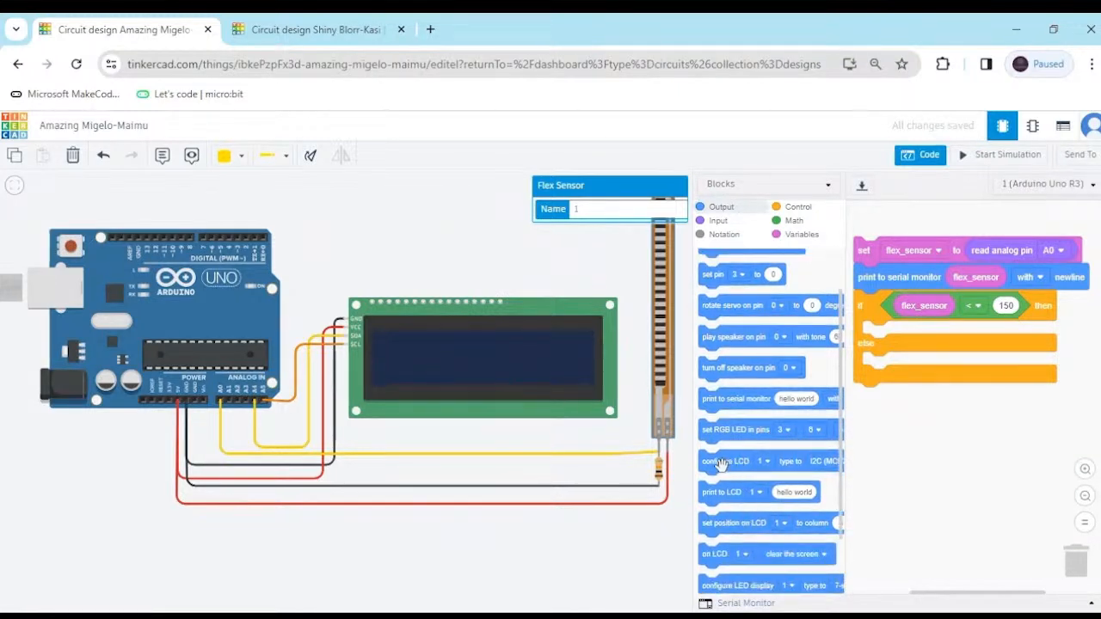
pyautogui.moveTo(735, 461); pyautogui.dragTo(955, 334)
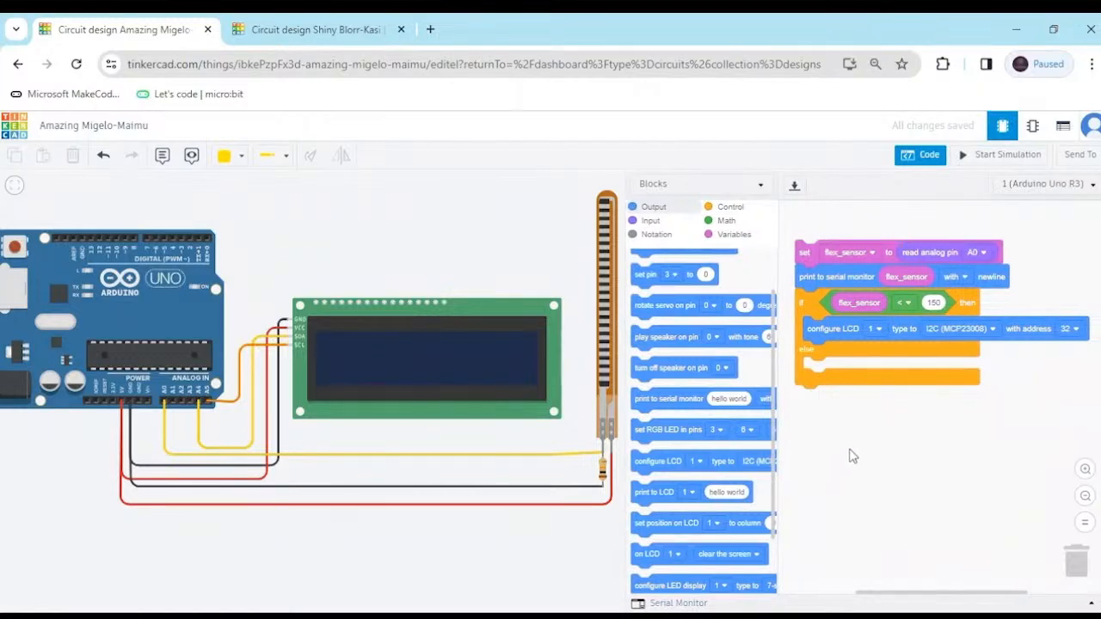
pyautogui.moveTo(860, 368)
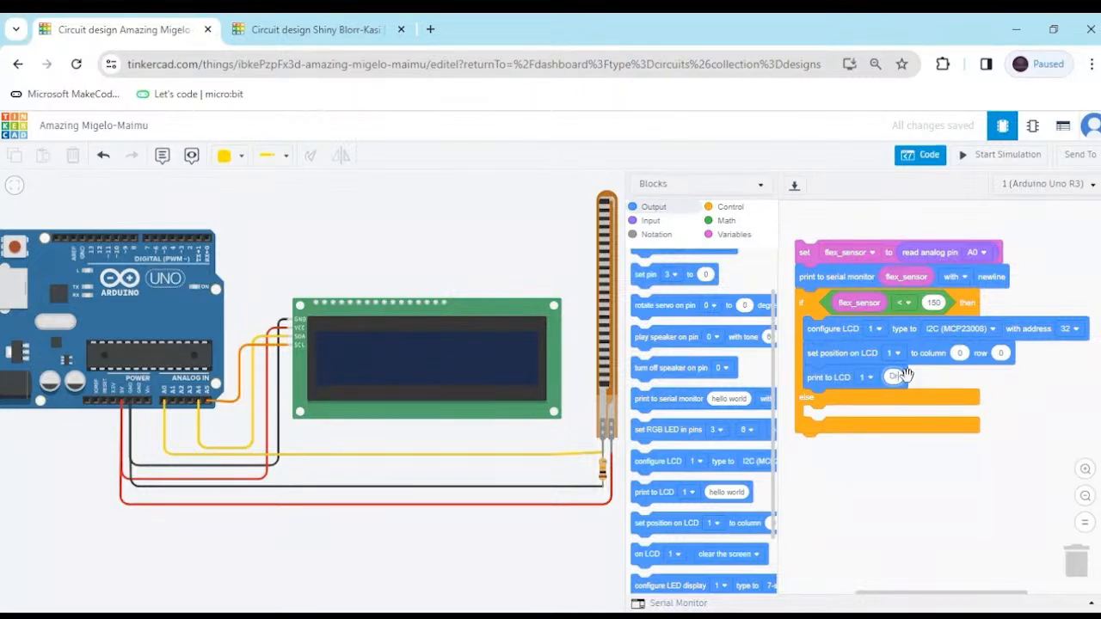
pyautogui.write('Drink')
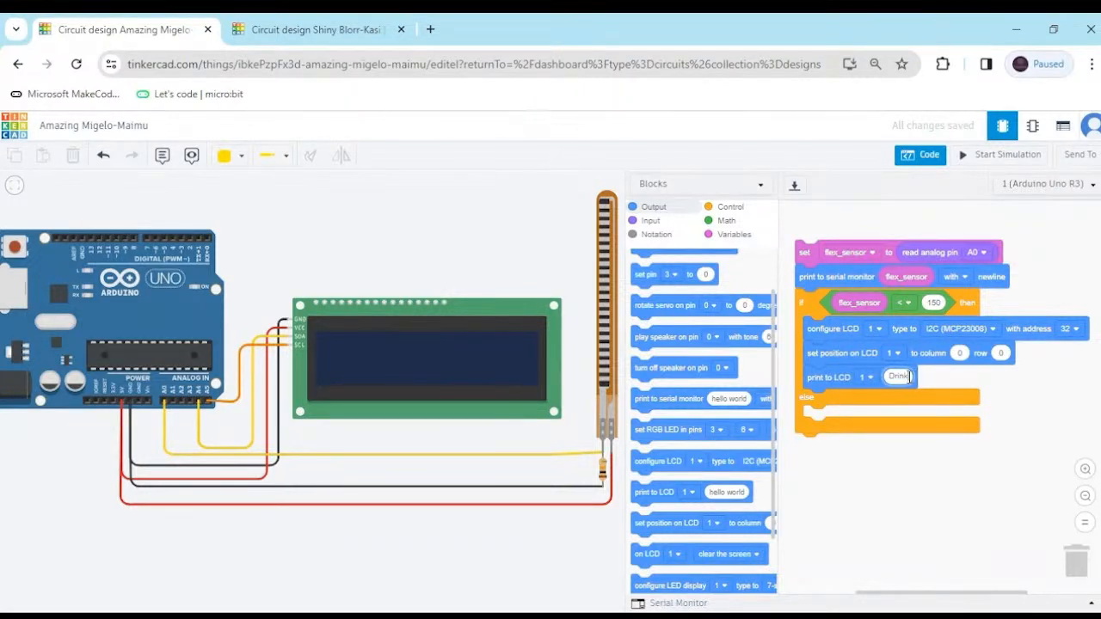
pyautogui.write('Water')
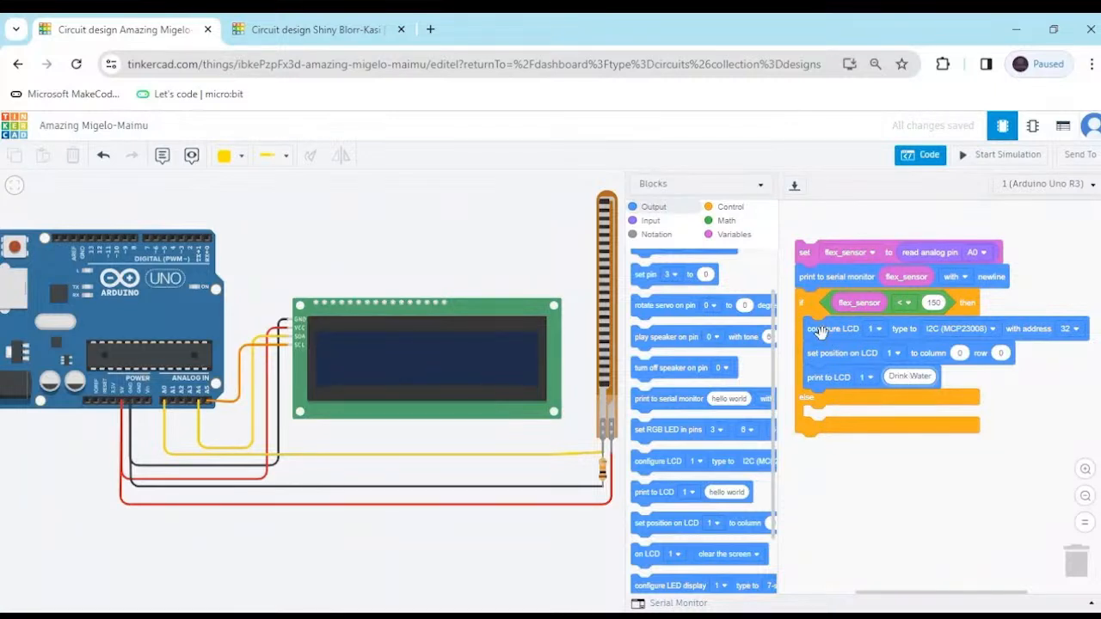
# Step: Duplicate the LCD configure, position and print blocks into else, printing 'Nothing'
pyautogui.rightClick(832, 329)
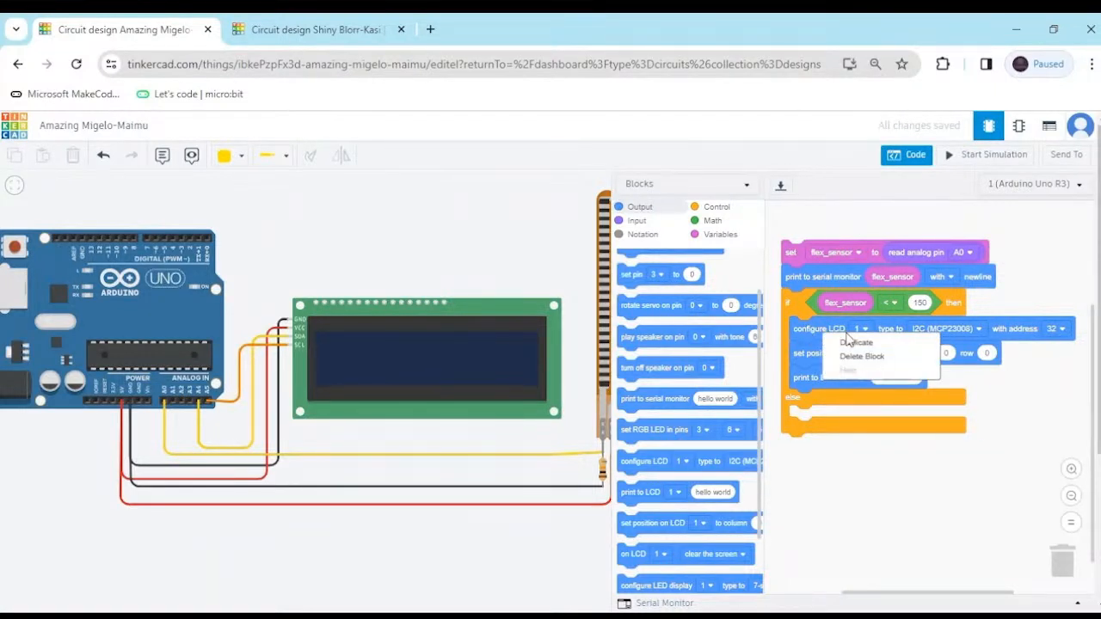
pyautogui.click(856, 342)
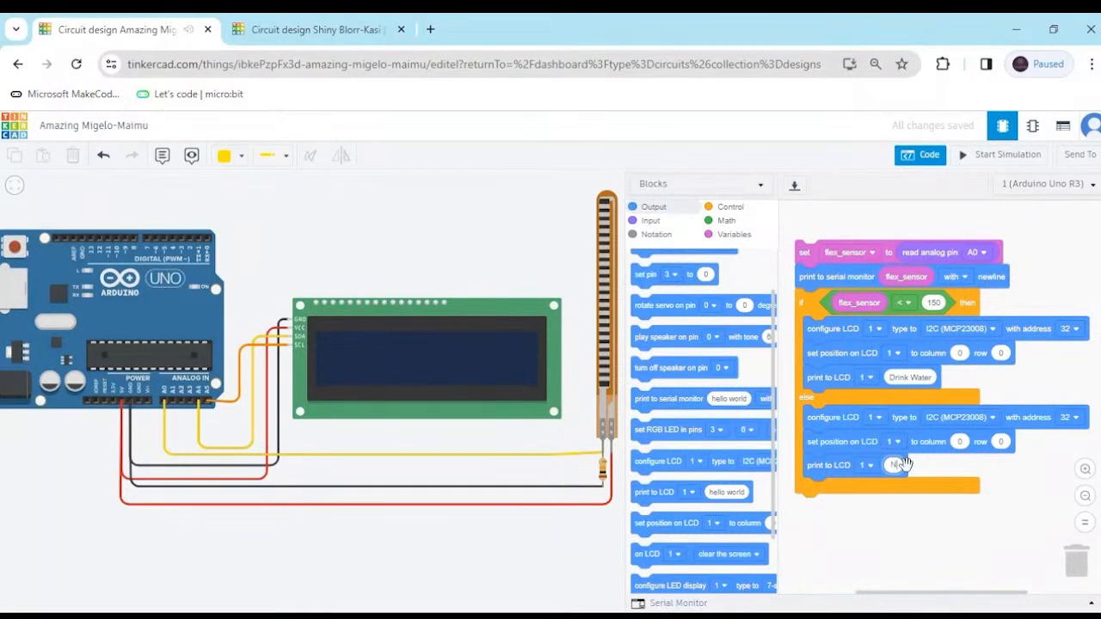
pyautogui.write('Nothing')
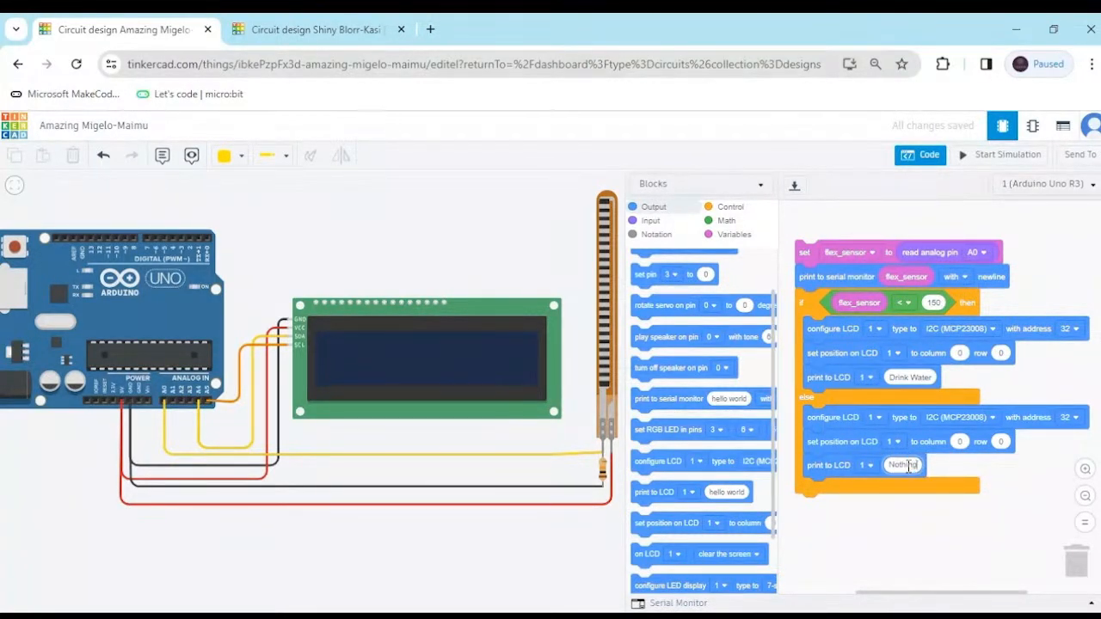
pyautogui.click(903, 465)
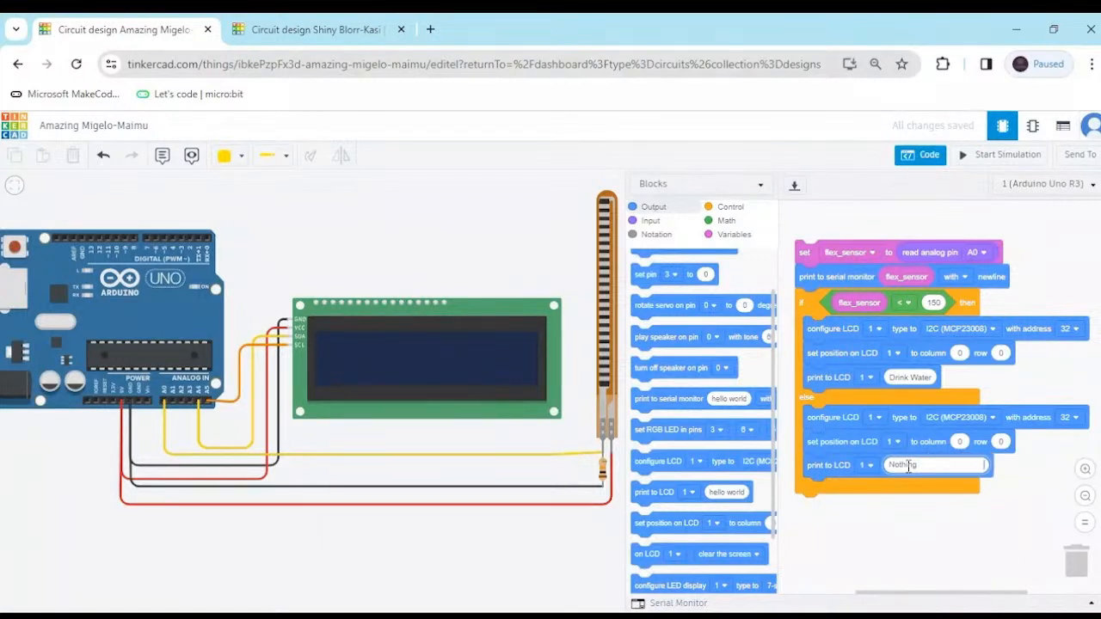
# Step: Run the simulation and open the Serial Monitor to watch flex sensor readings
pyautogui.click(1000, 154)
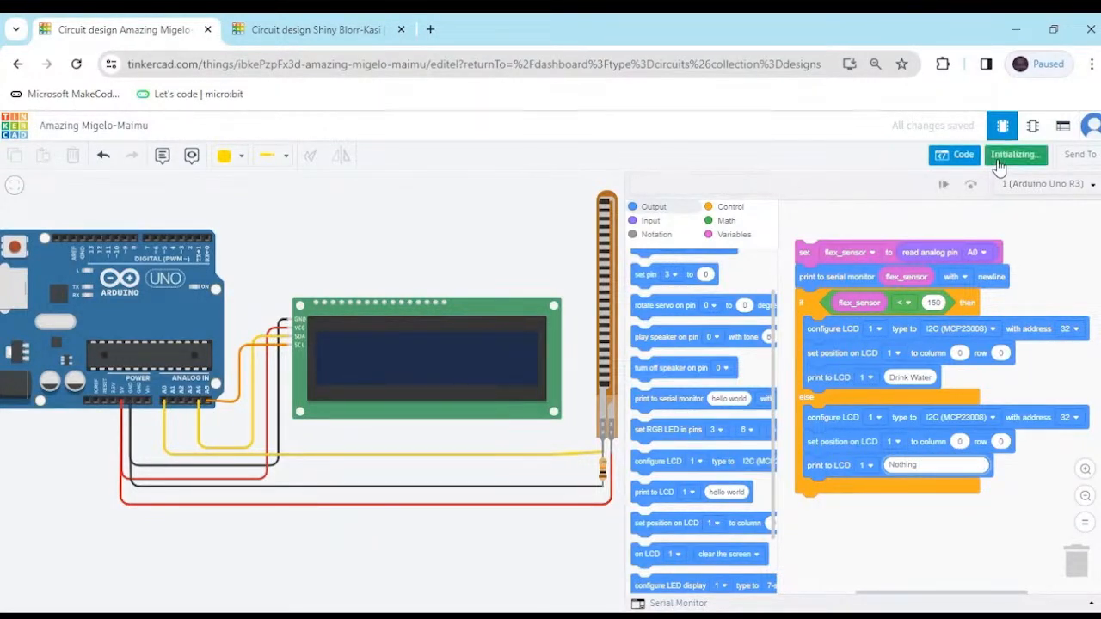
pyautogui.moveTo(589, 334)
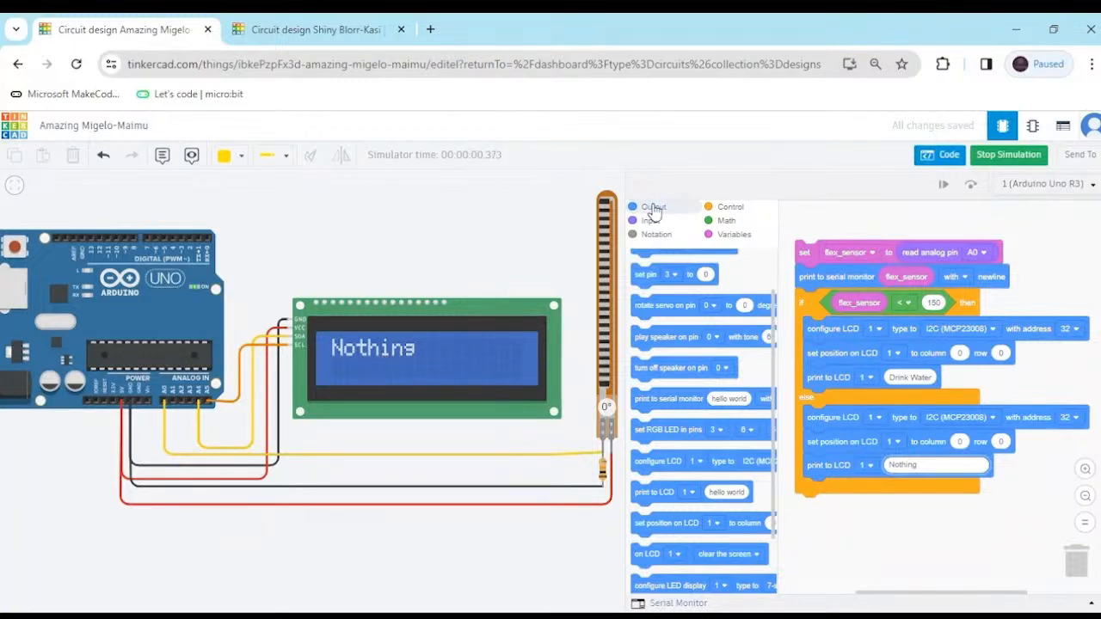
pyautogui.moveTo(614, 232)
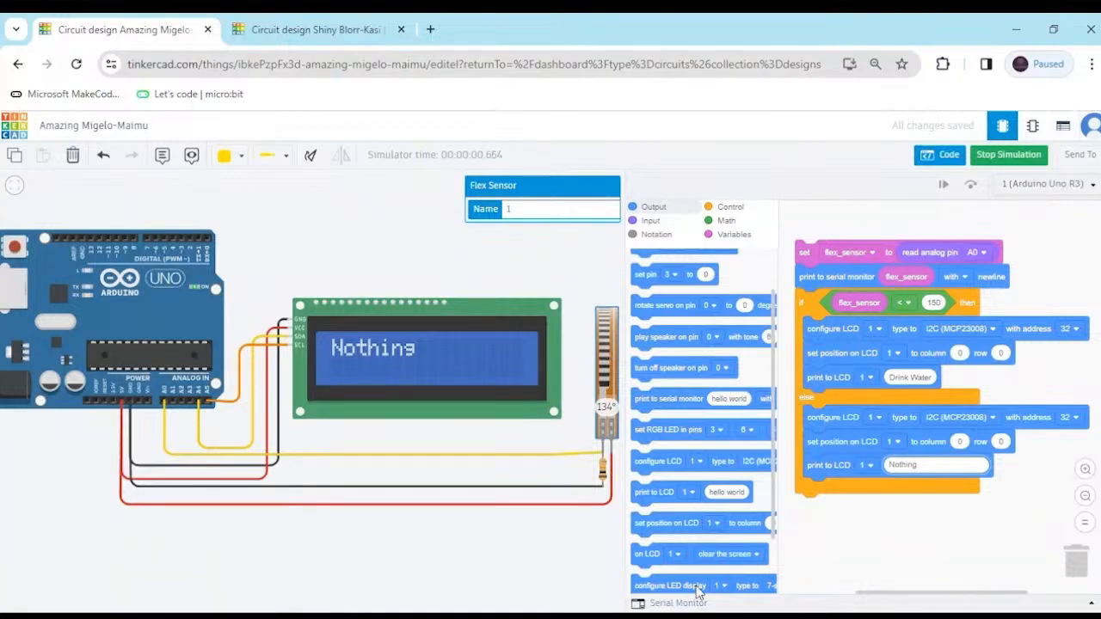
pyautogui.click(678, 601)
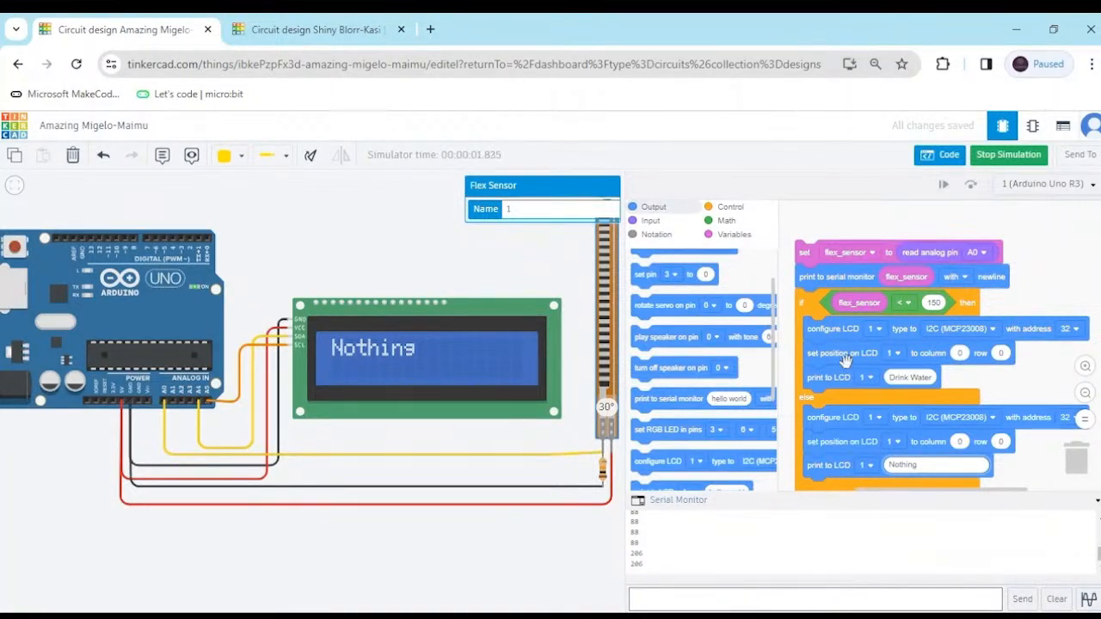
# Step: Stop the simulation and add a 'Sign Language Project' print at 0,0 above the if block
pyautogui.click(1008, 154)
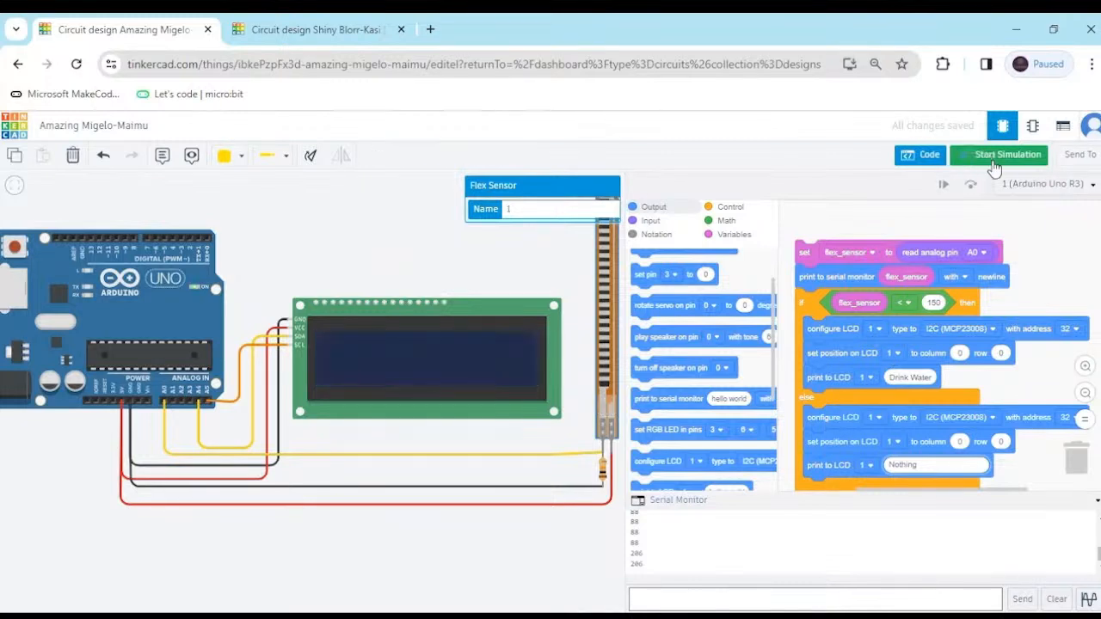
pyautogui.click(999, 154)
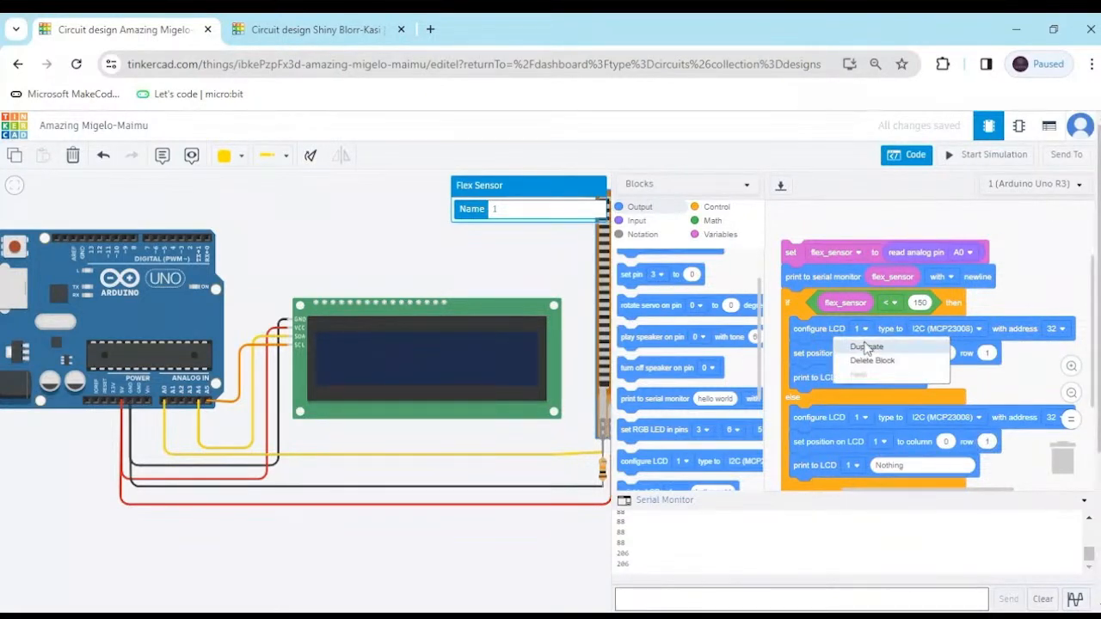
pyautogui.click(866, 346)
pyautogui.write('Sign Langua')
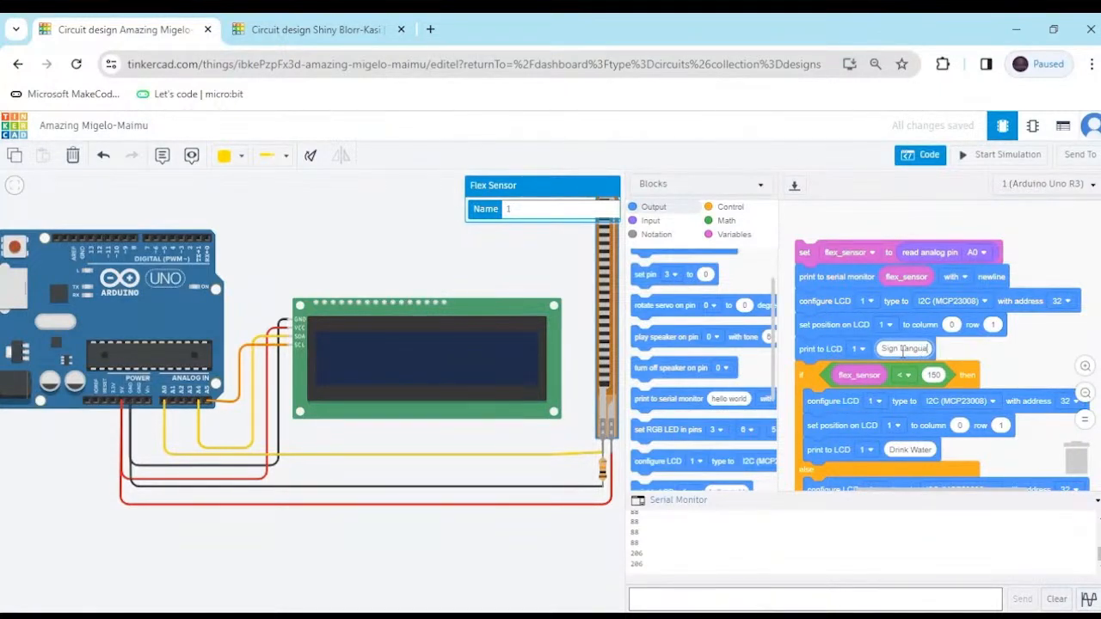
pyautogui.write('Project')
pyautogui.click(992, 324)
pyautogui.write('0')
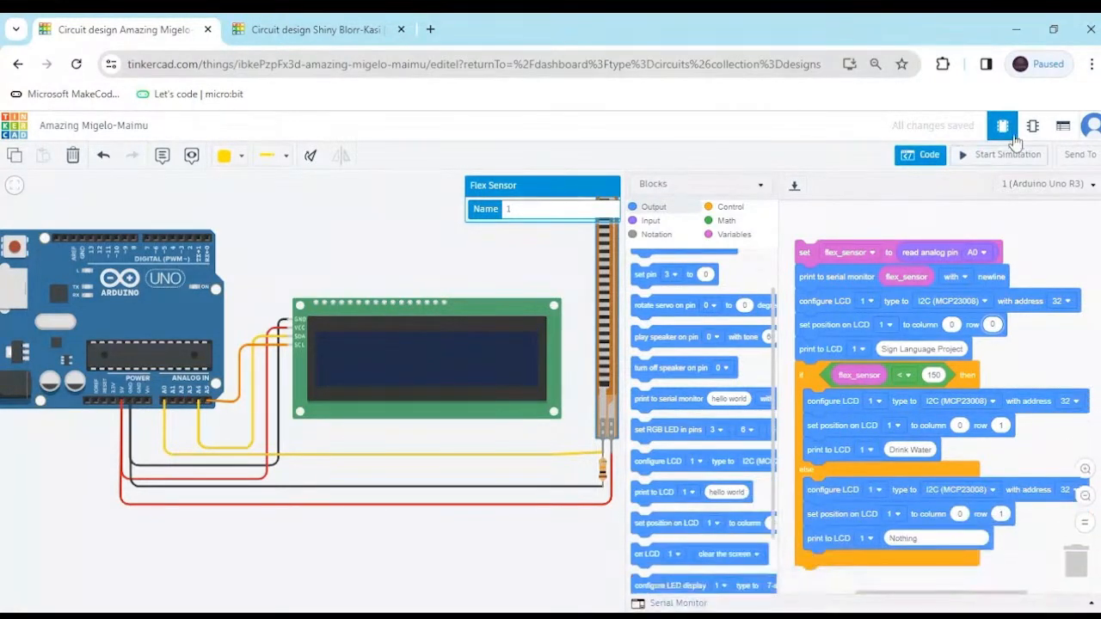
# Step: Simulate, bend the flex sensor to about 157 degrees showing 'Drink Water', then stop
pyautogui.click(998, 155)
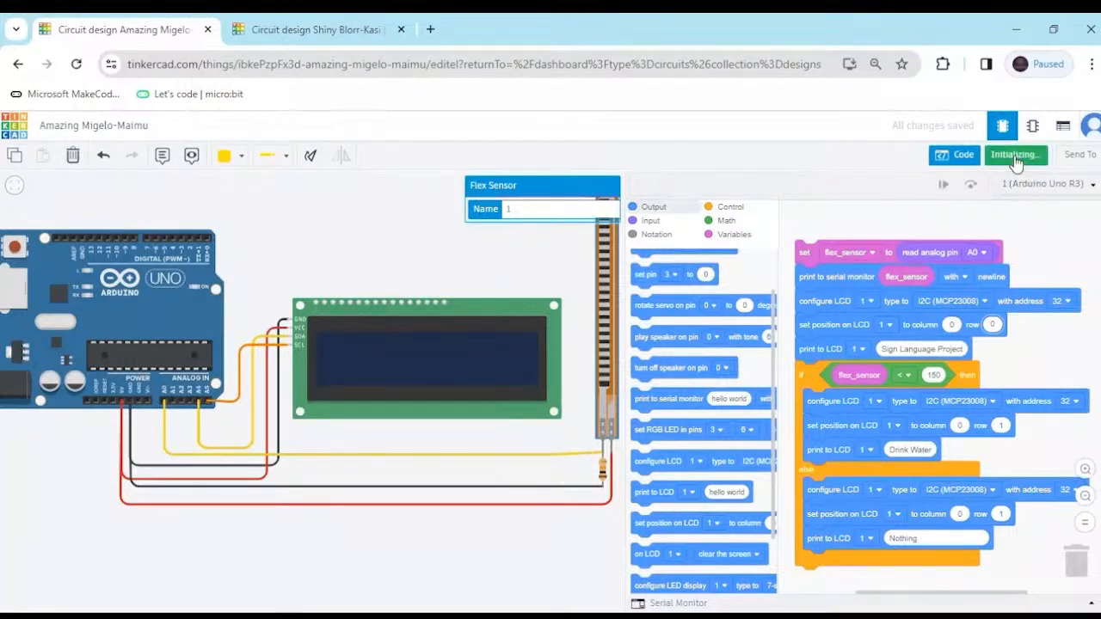
pyautogui.click(1015, 154)
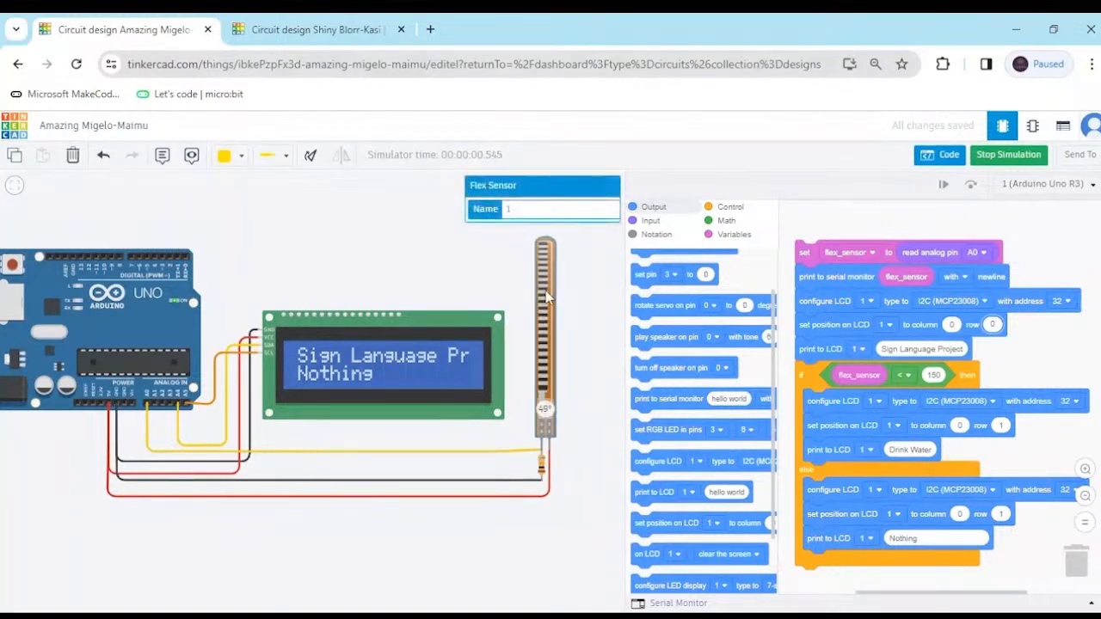
pyautogui.moveTo(545, 297); pyautogui.dragTo(542, 380)
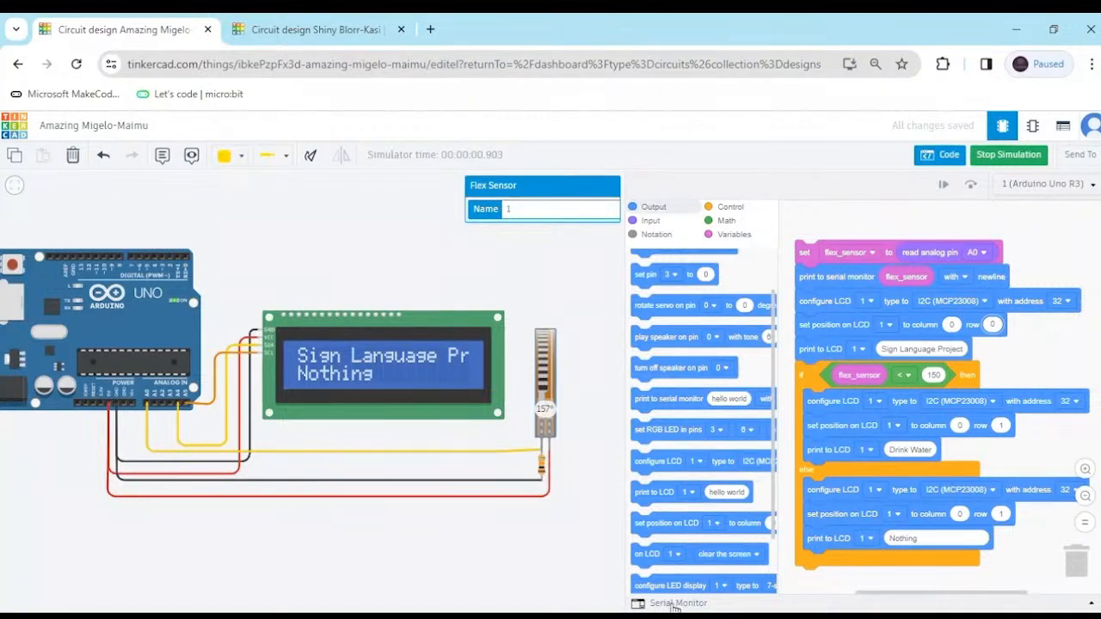
pyautogui.click(677, 603)
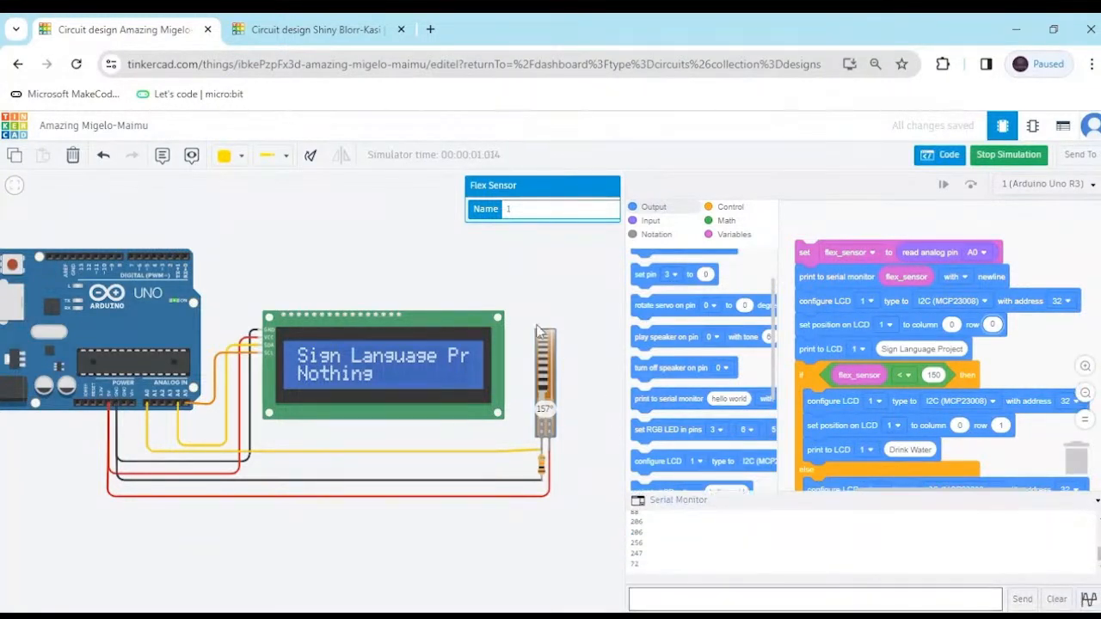
pyautogui.moveTo(544, 350)
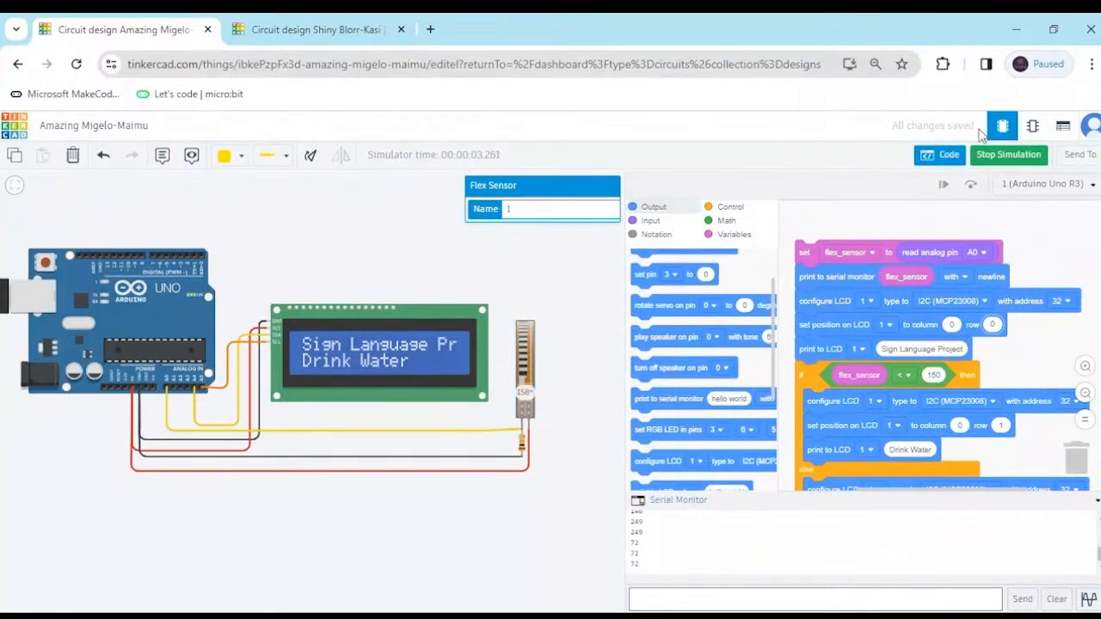
pyautogui.click(1008, 155)
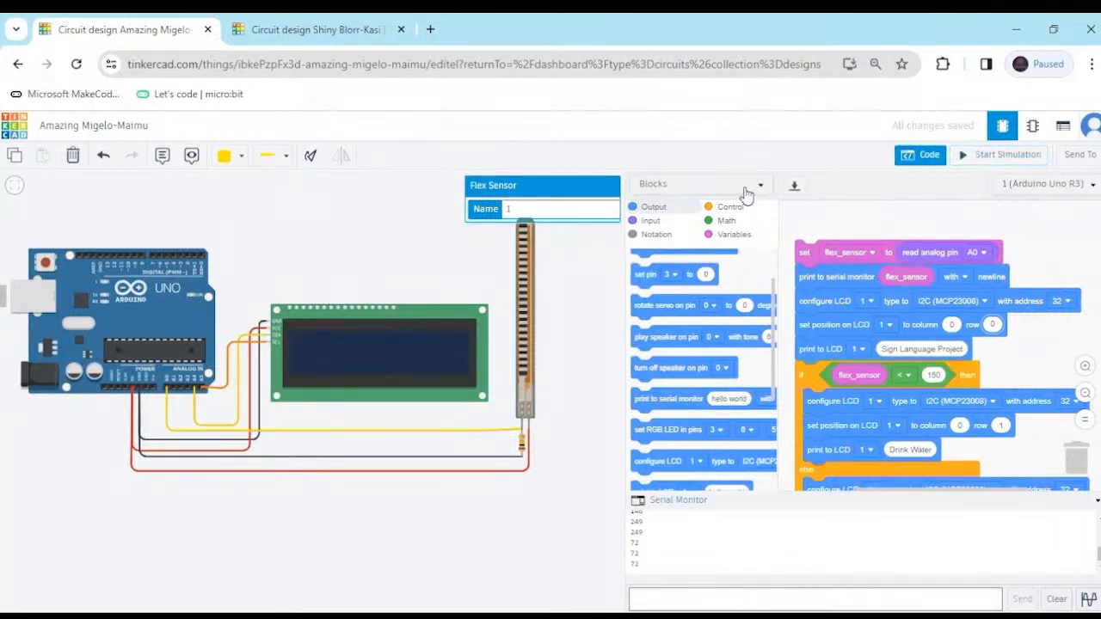
pyautogui.click(759, 185)
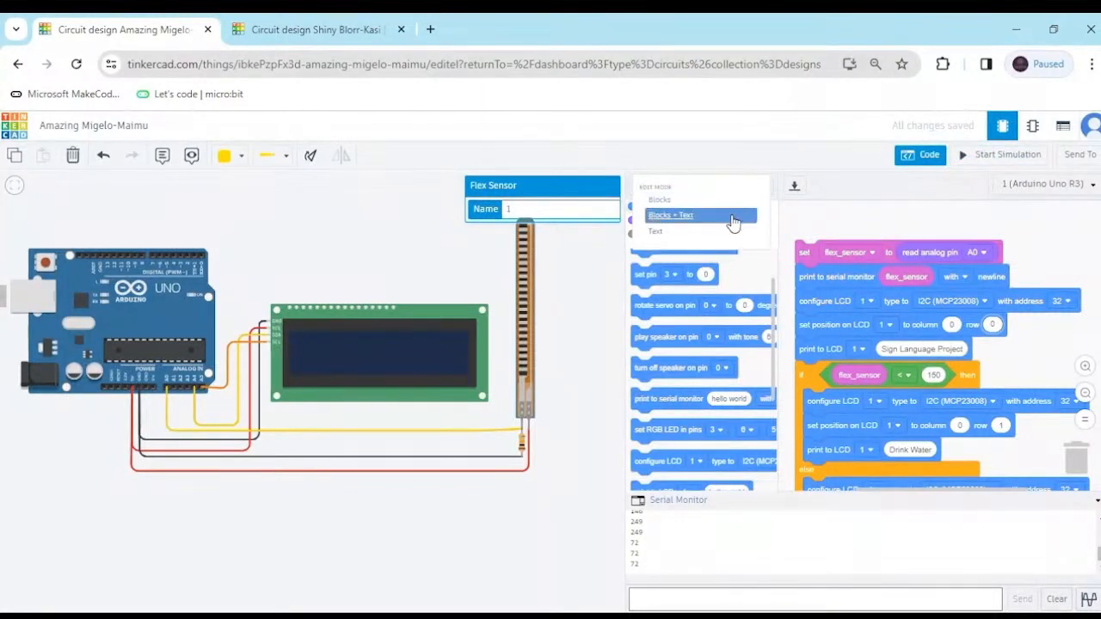
pyautogui.moveTo(726, 221)
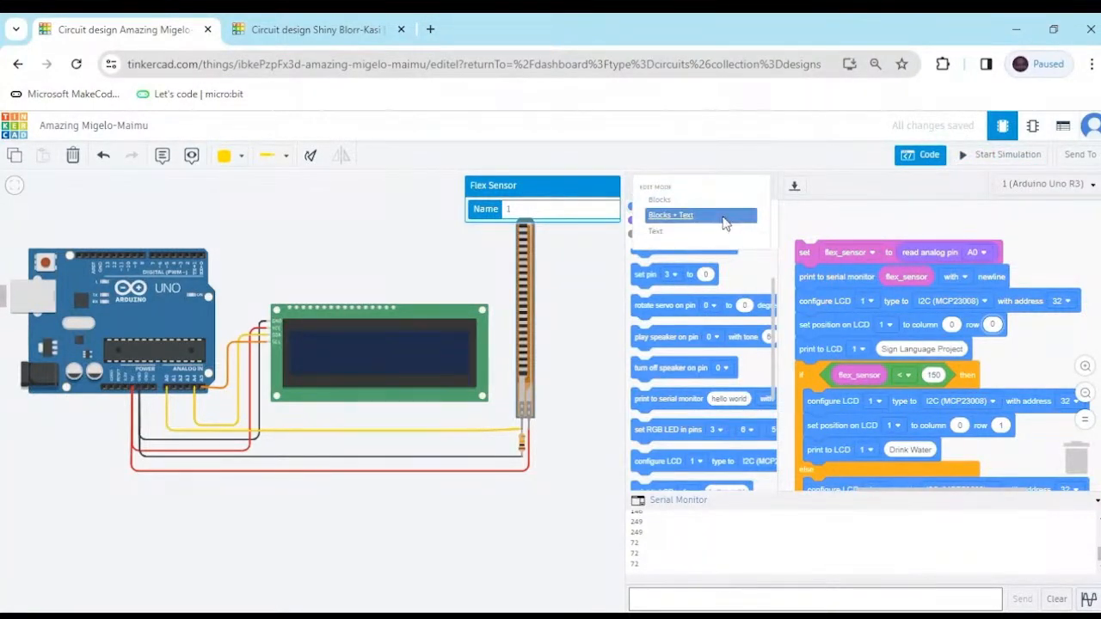